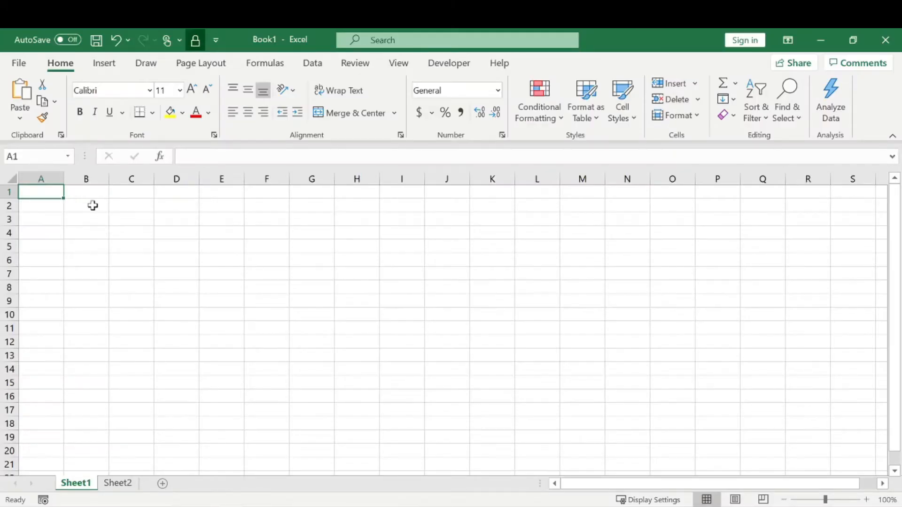
# Enter the heading 'Saftey Stock' in cell B2
pyautogui.write('Safte')
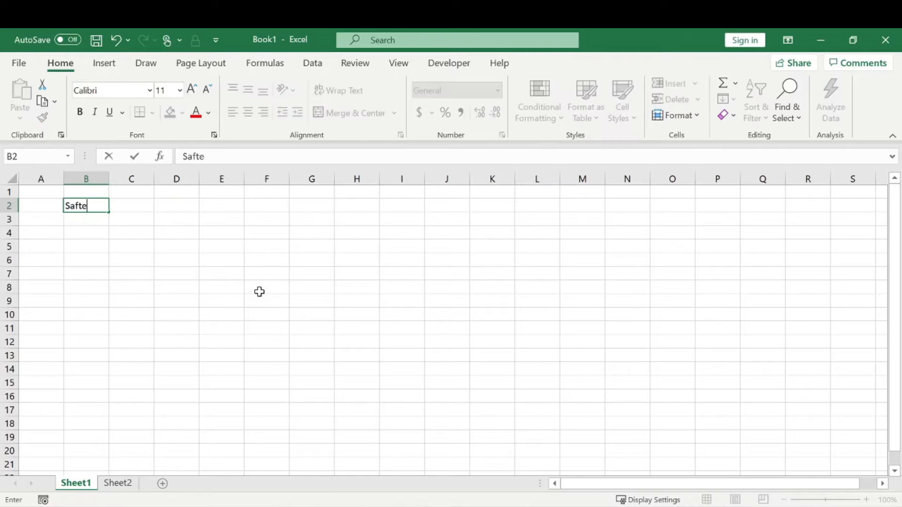
pyautogui.press('Enter')
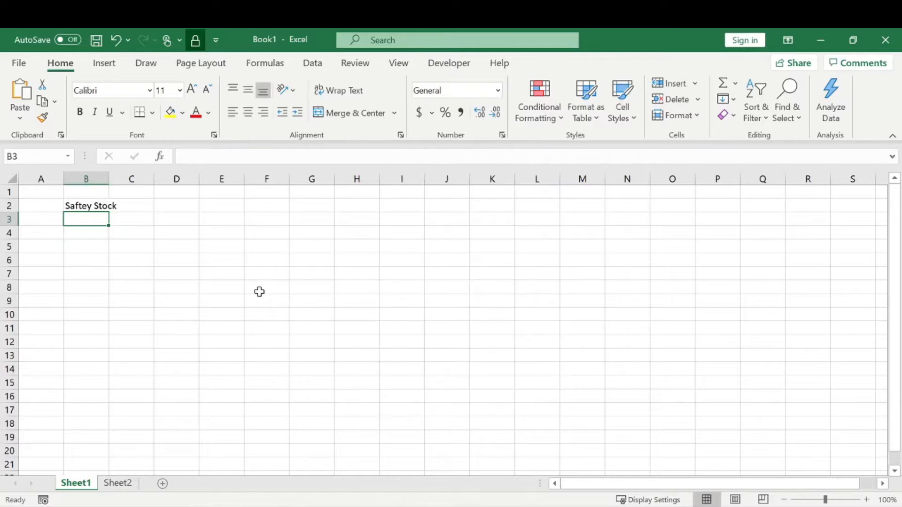
pyautogui.moveTo(95, 220)
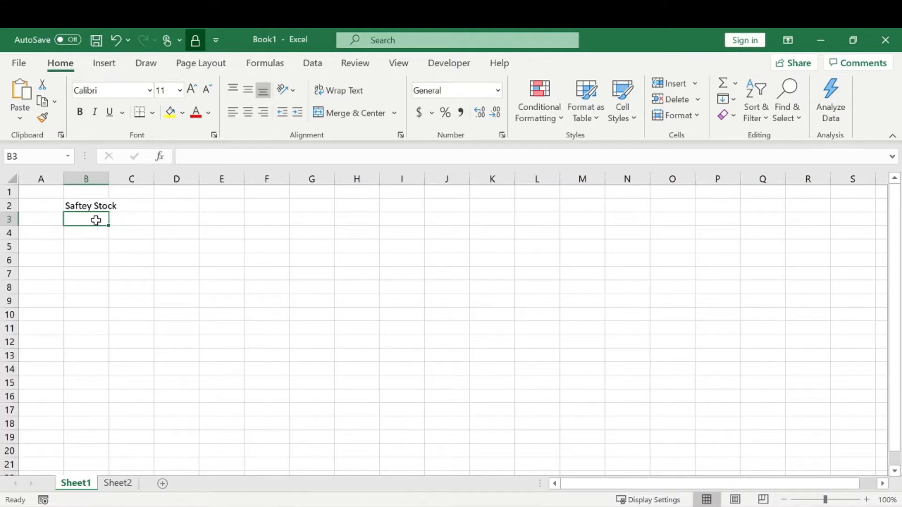
pyautogui.moveTo(98, 225)
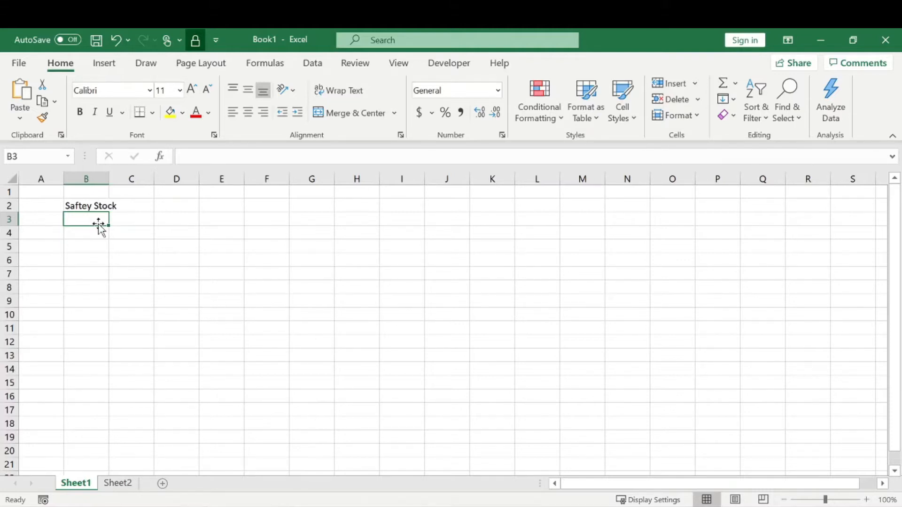
pyautogui.click(85, 205)
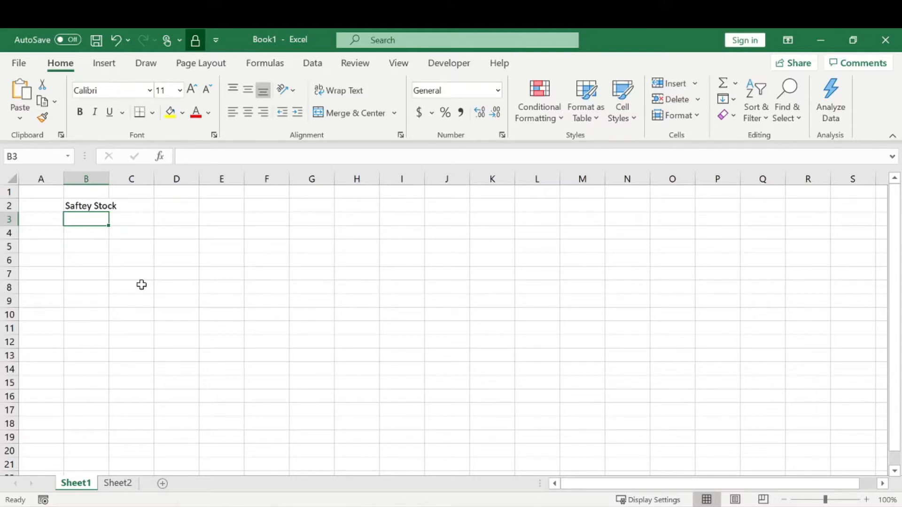
pyautogui.moveTo(95, 220)
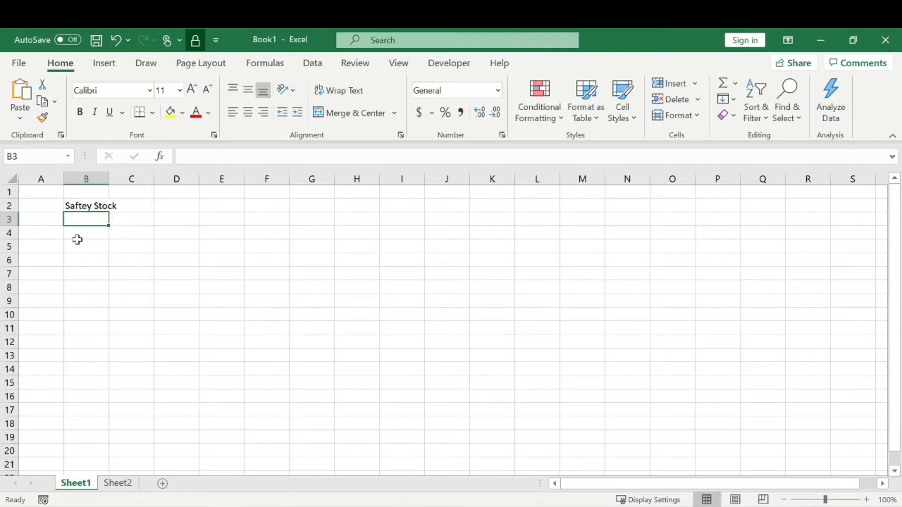
pyautogui.moveTo(102, 234)
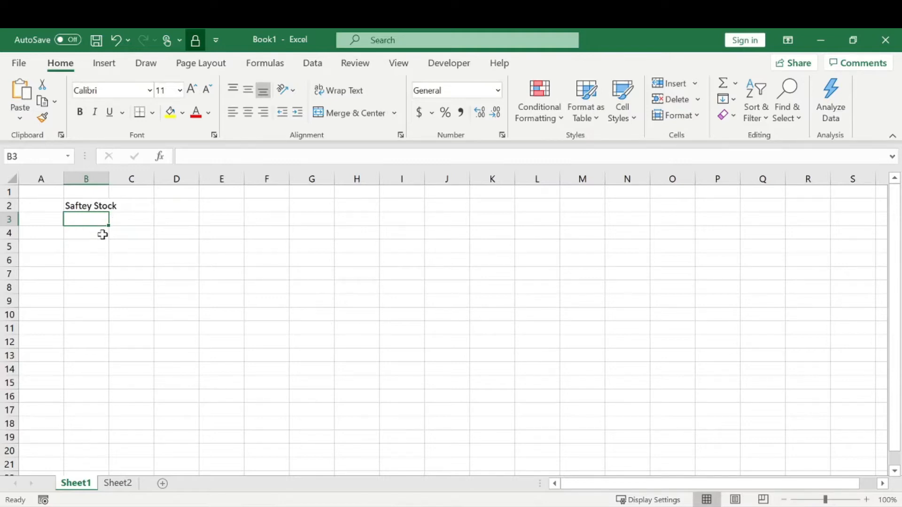
pyautogui.moveTo(106, 232)
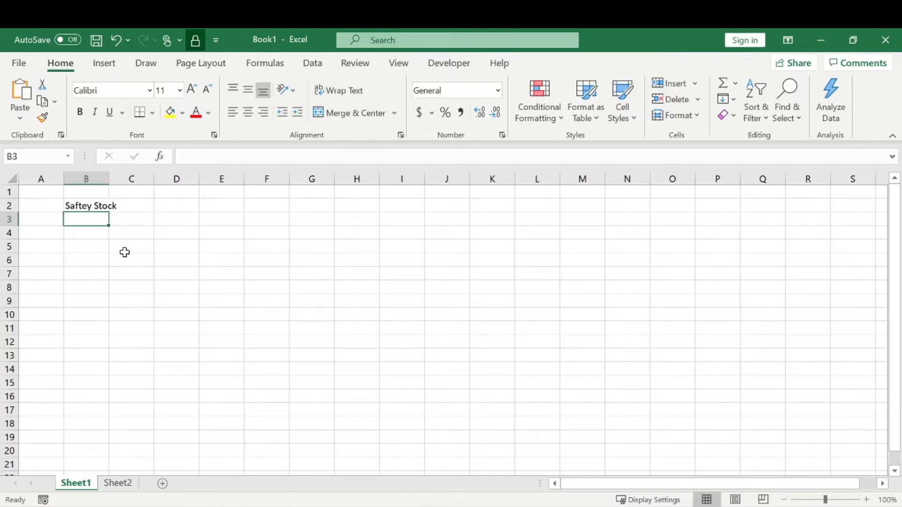
pyautogui.moveTo(101, 245)
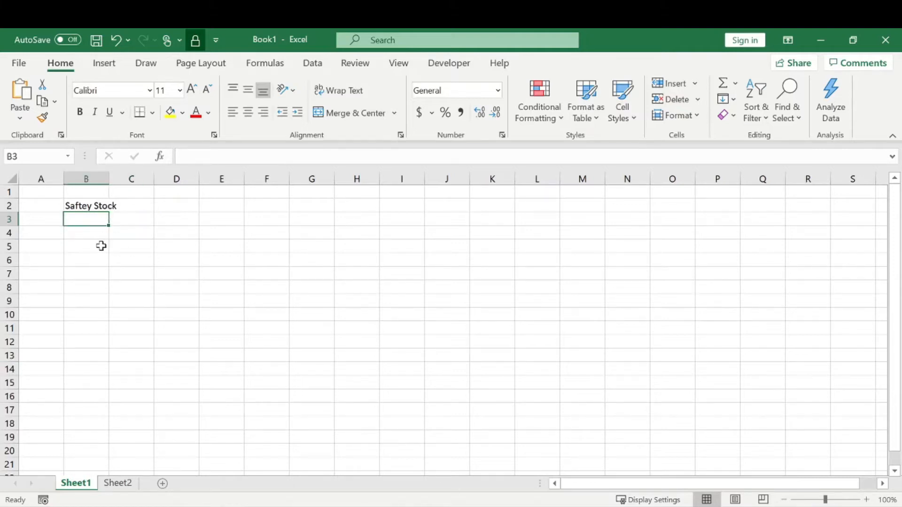
pyautogui.moveTo(111, 254)
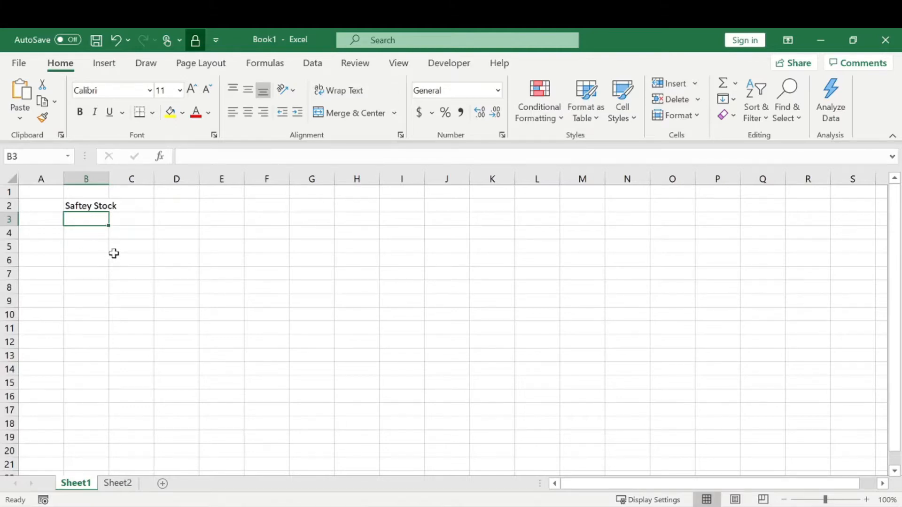
pyautogui.moveTo(241, 319)
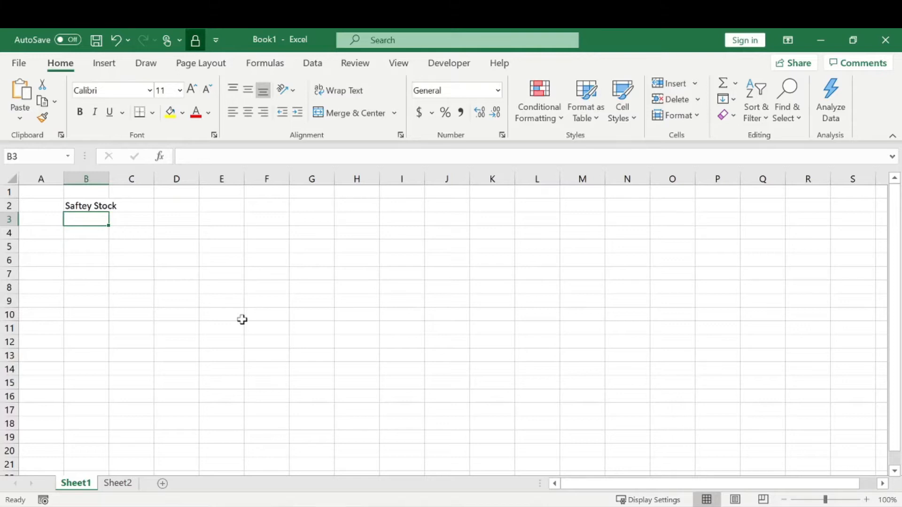
# Label B3 'Lead Time (Days)' and move to C3 for the value 7
pyautogui.write('Lead')
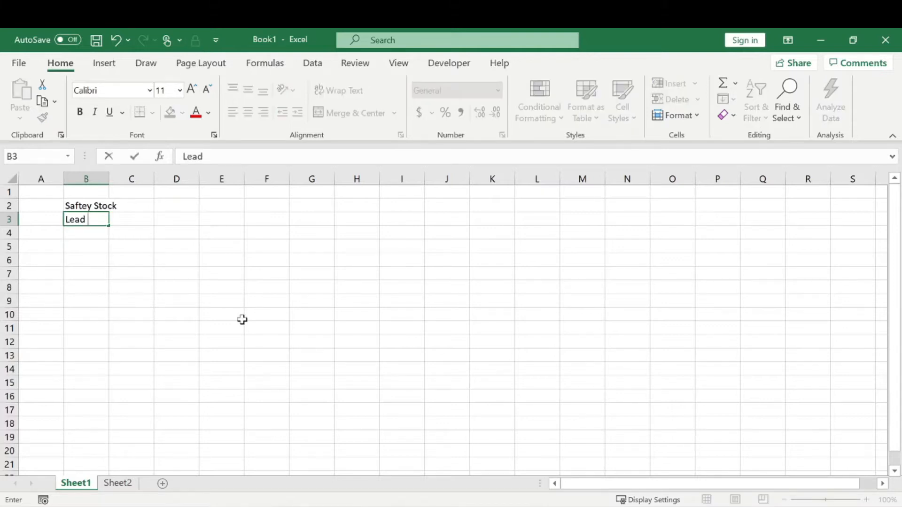
pyautogui.write('Ti')
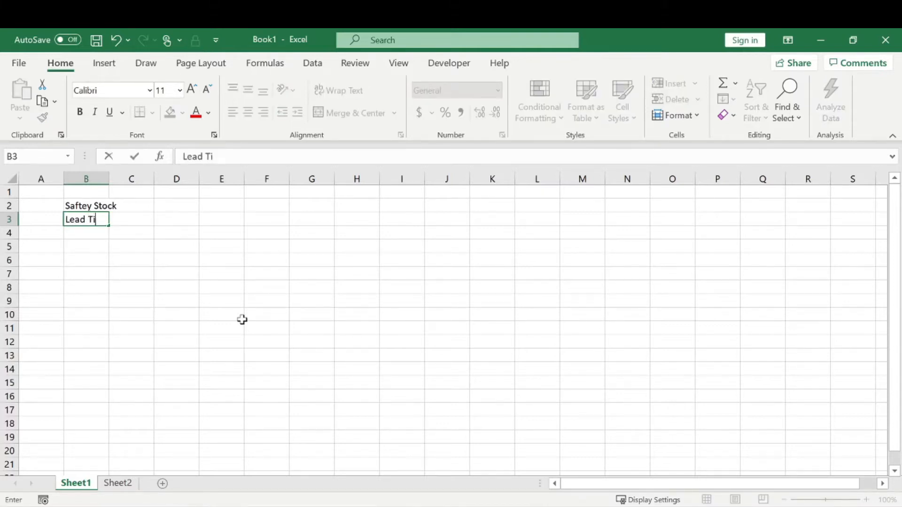
pyautogui.write('me (Days')
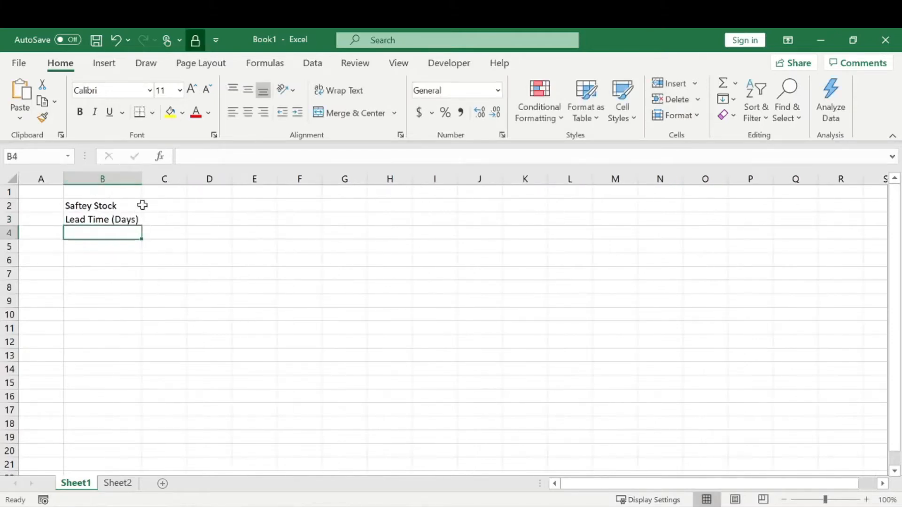
pyautogui.moveTo(139, 219)
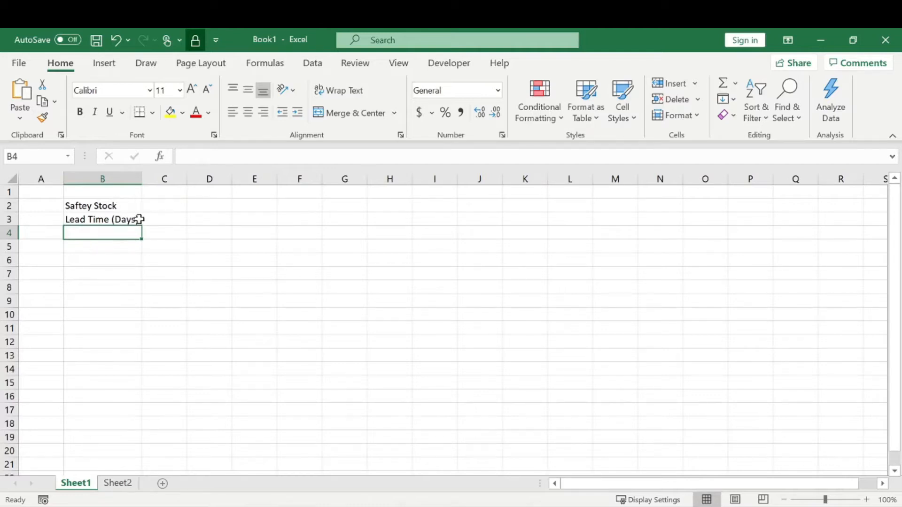
pyautogui.moveTo(155, 219)
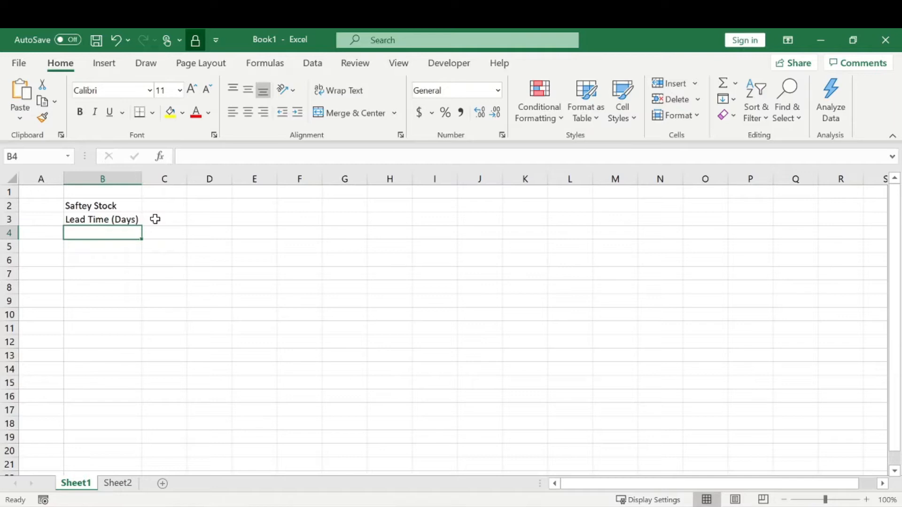
pyautogui.click(163, 219)
pyautogui.write('7')
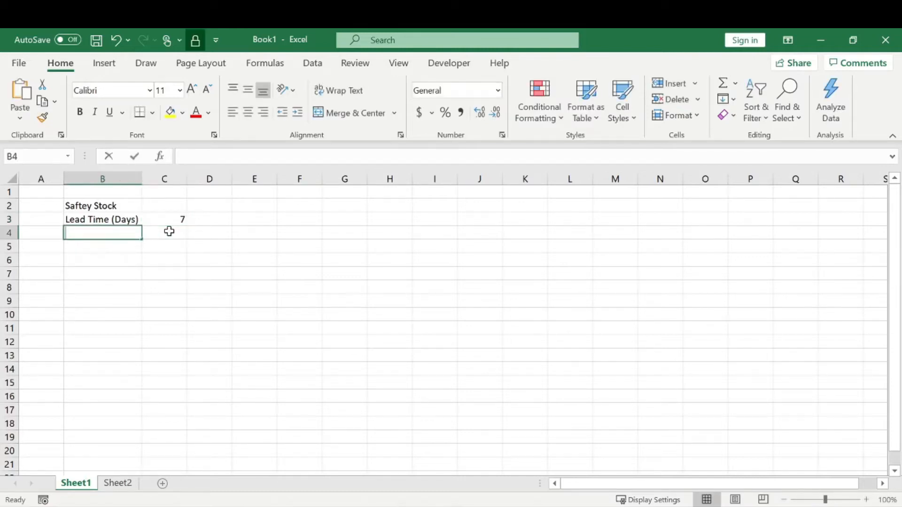
# Label B4 'STDEV Of Daily Demand' and widen column B to fit it
pyautogui.write('STDEV')
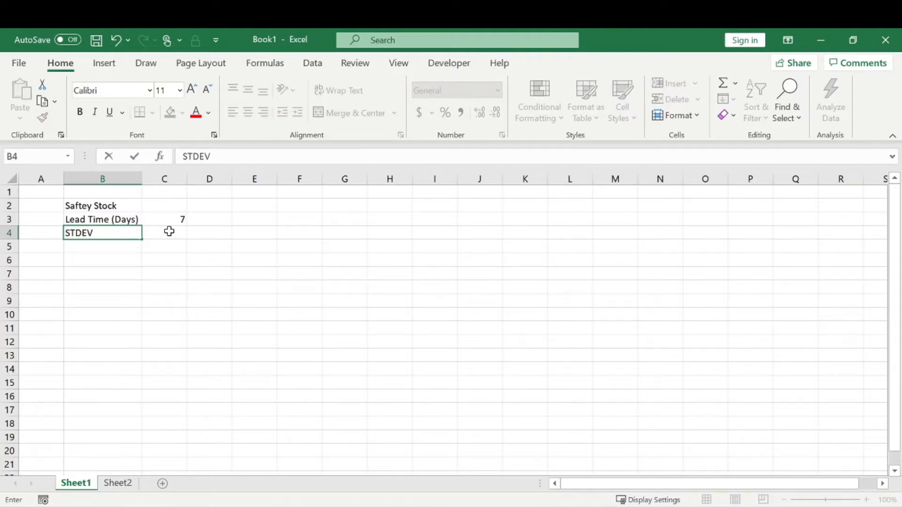
pyautogui.write('Of D')
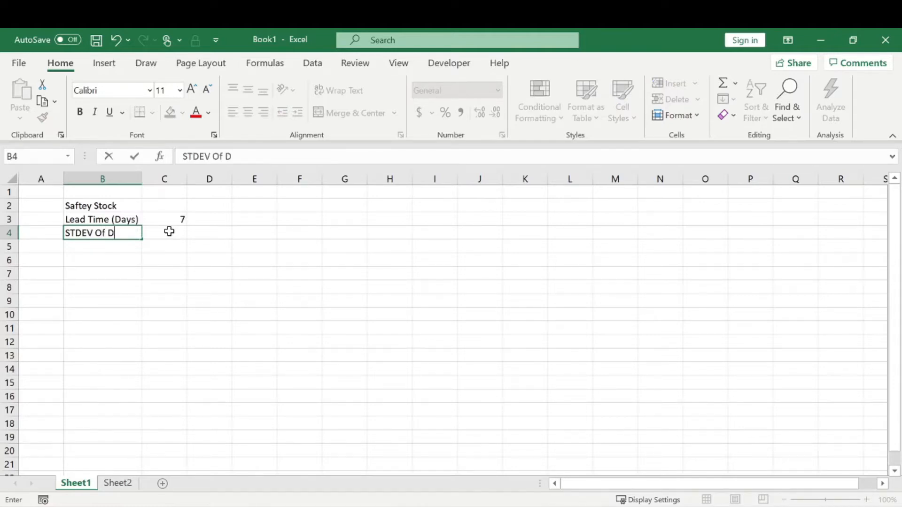
pyautogui.write('aily Dema')
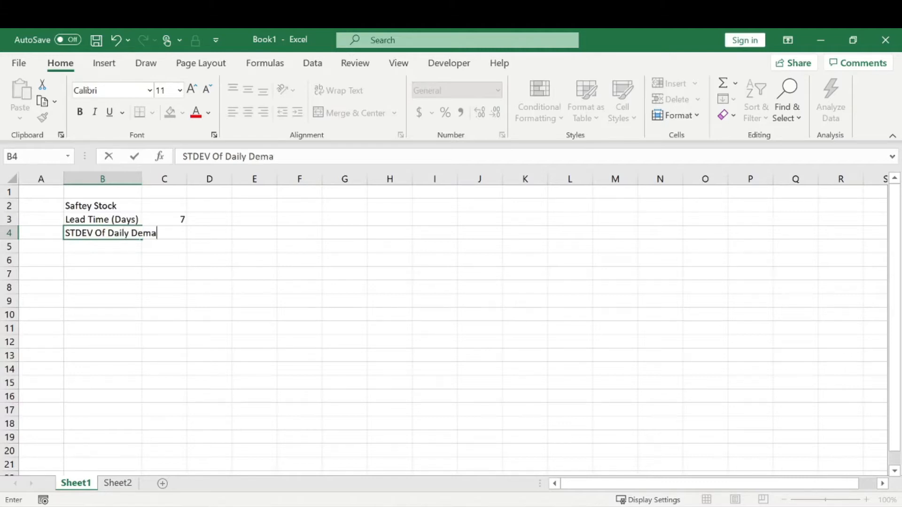
pyautogui.press('Tab')
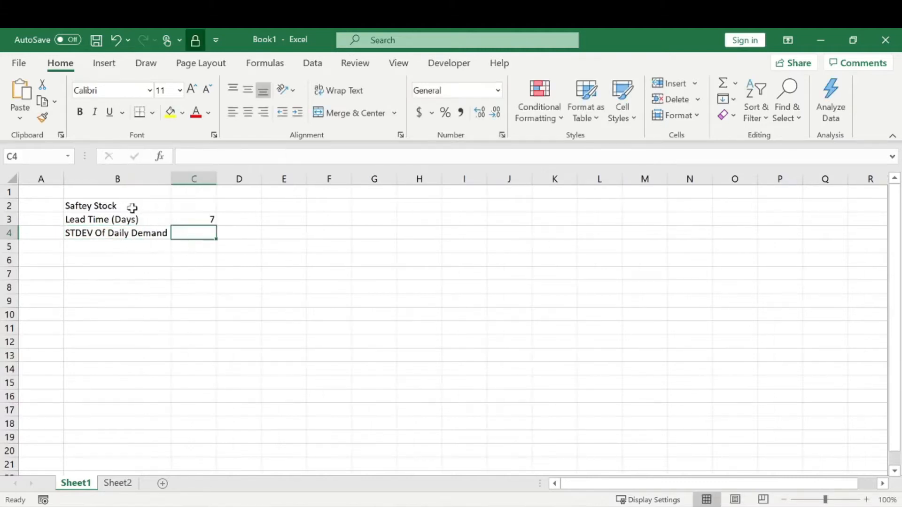
pyautogui.moveTo(130, 233)
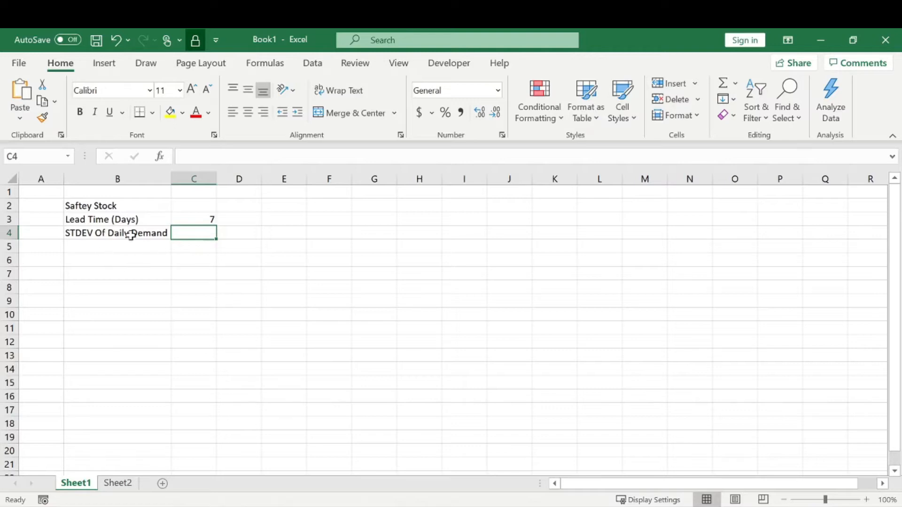
pyautogui.click(329, 219)
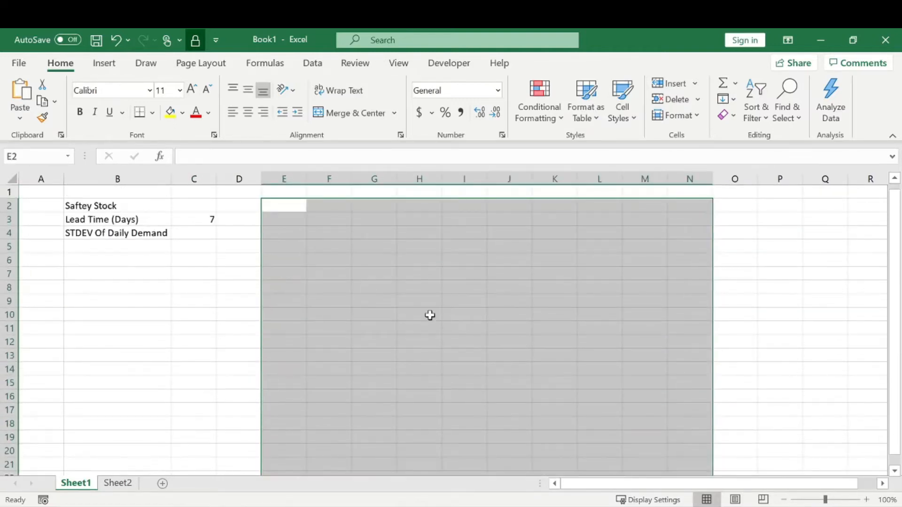
# Fill Day 1–Day 17 in column E, enter demands 100 and 122, and start a RAND formula in F4
pyautogui.click(284, 206)
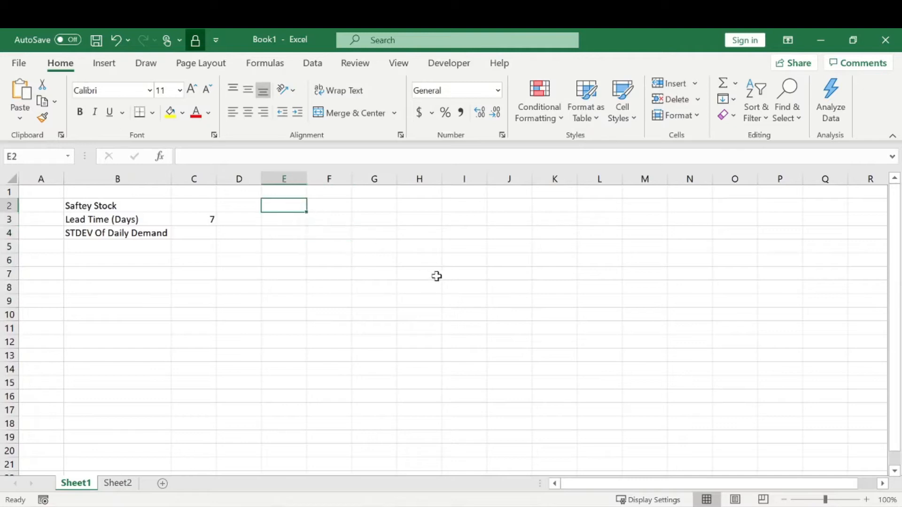
pyautogui.write('d')
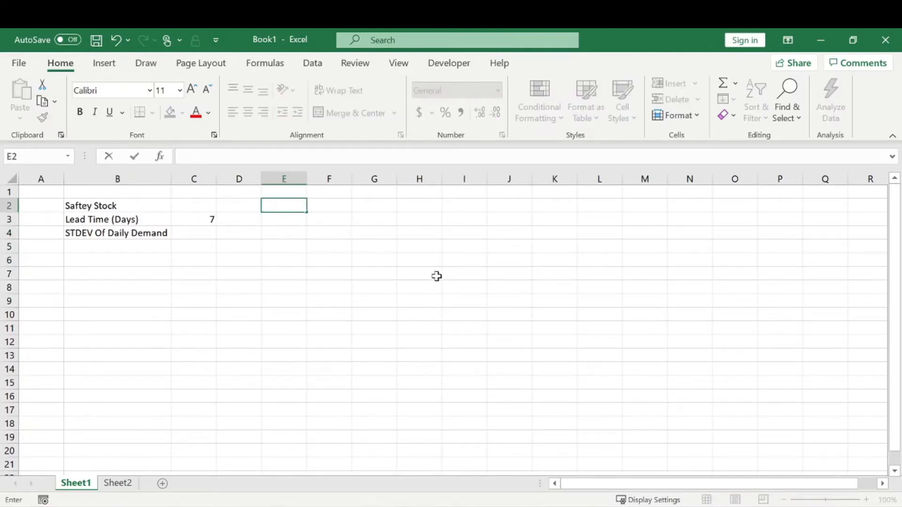
pyautogui.write('Day 1')
pyautogui.click(329, 219)
pyautogui.write('122')
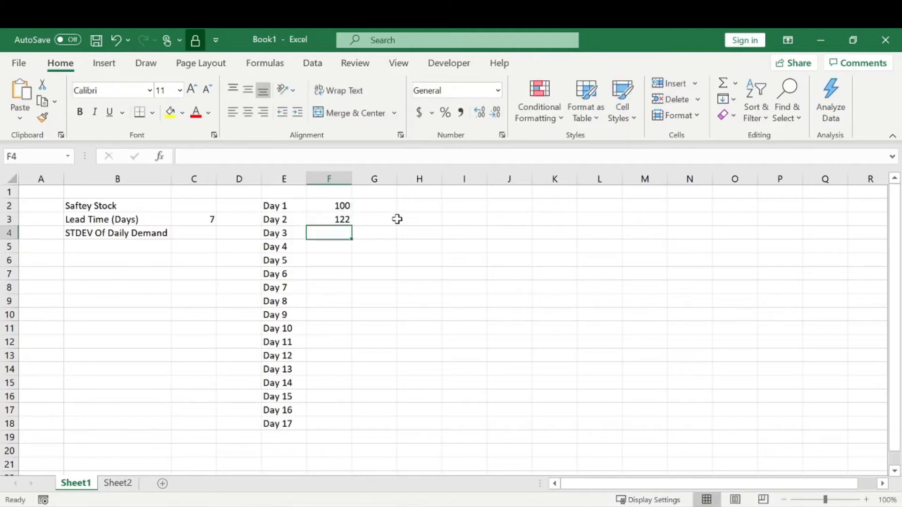
pyautogui.write('=rnad')
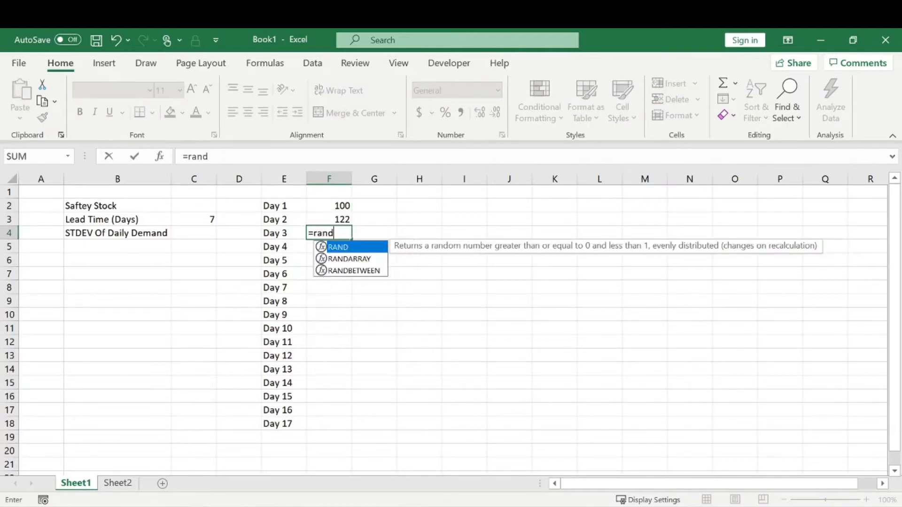
# Enter a RANDBETWEEN formula in F4 for random whole-number demands down to F18
pyautogui.doubleClick(349, 271)
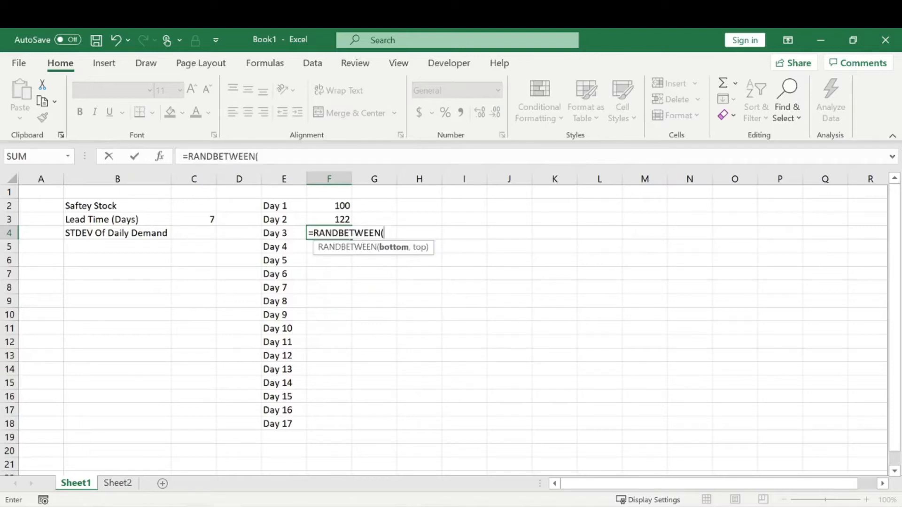
pyautogui.write('1,')
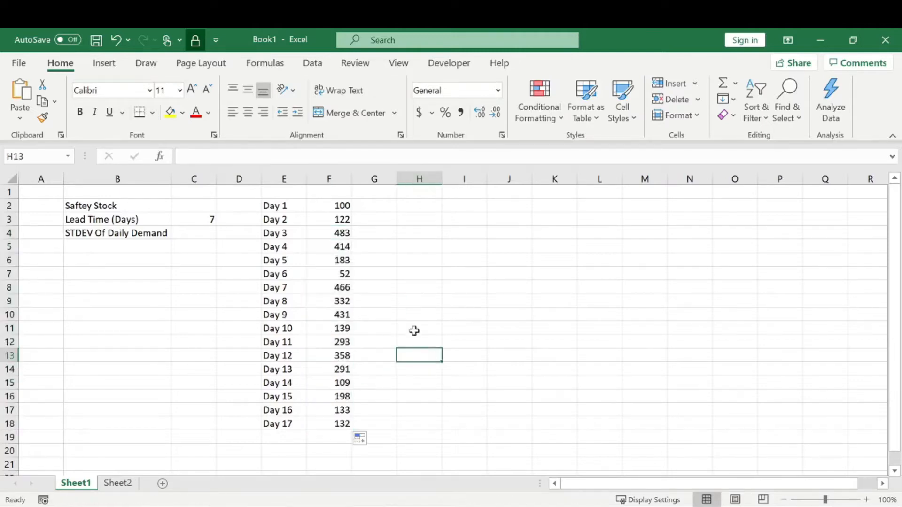
pyautogui.moveTo(396, 228)
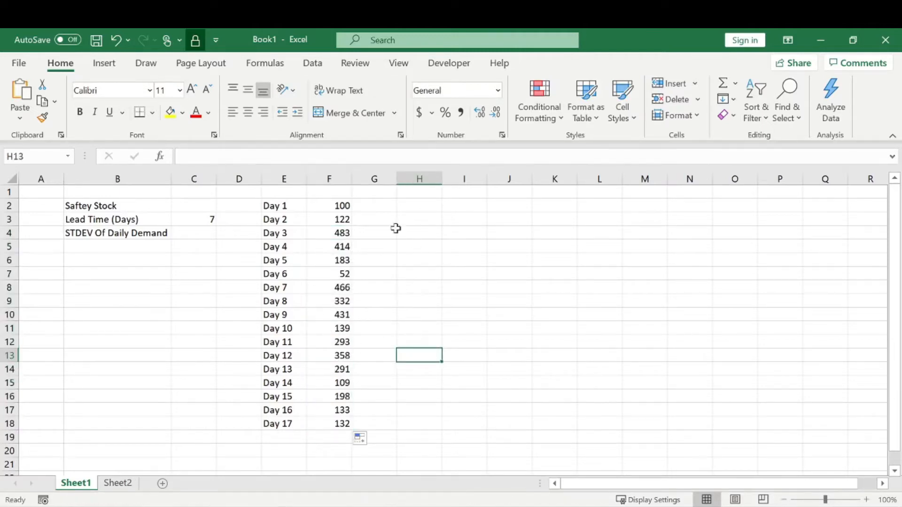
pyautogui.moveTo(358, 247)
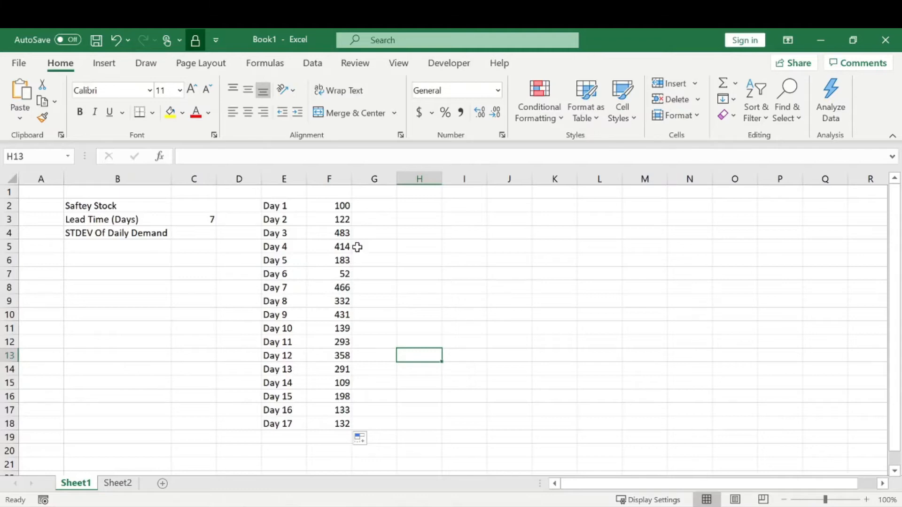
pyautogui.moveTo(301, 211)
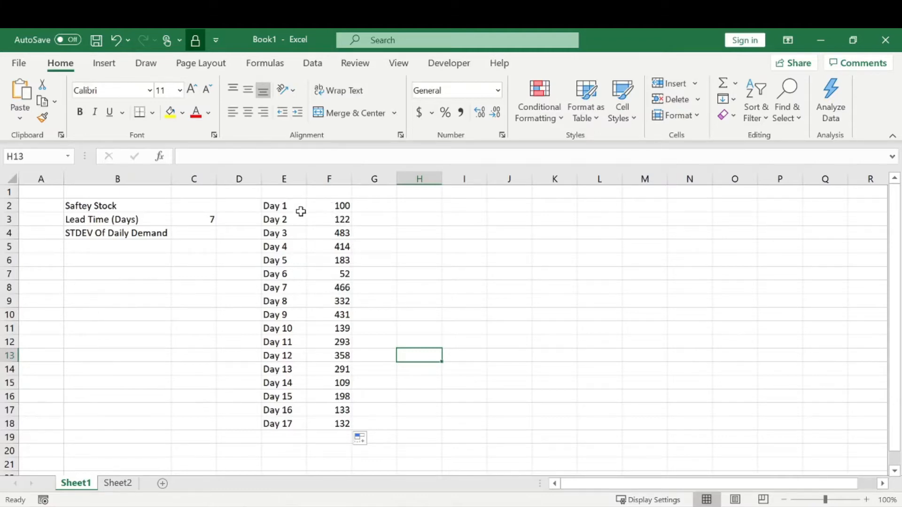
pyautogui.moveTo(361, 376)
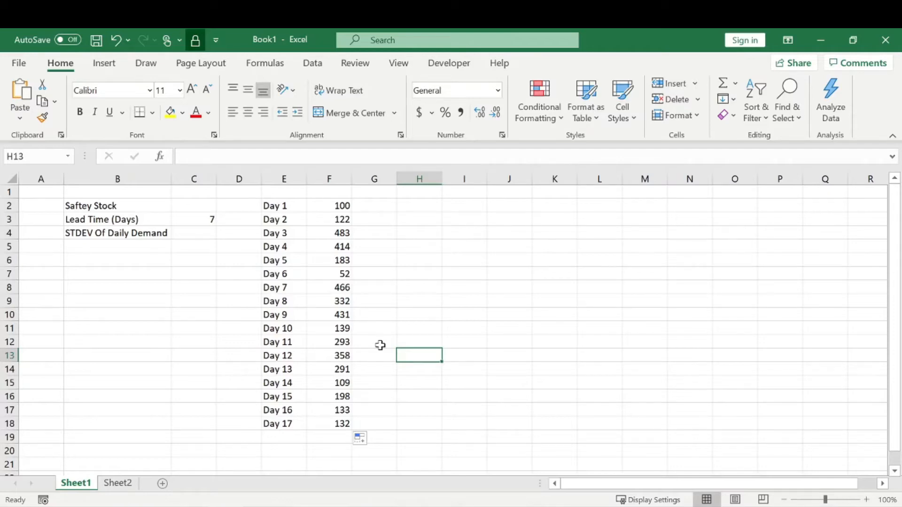
# Compute =STDEV(F2:F18) in C4, giving 123.7235 for daily demand
pyautogui.click(193, 233)
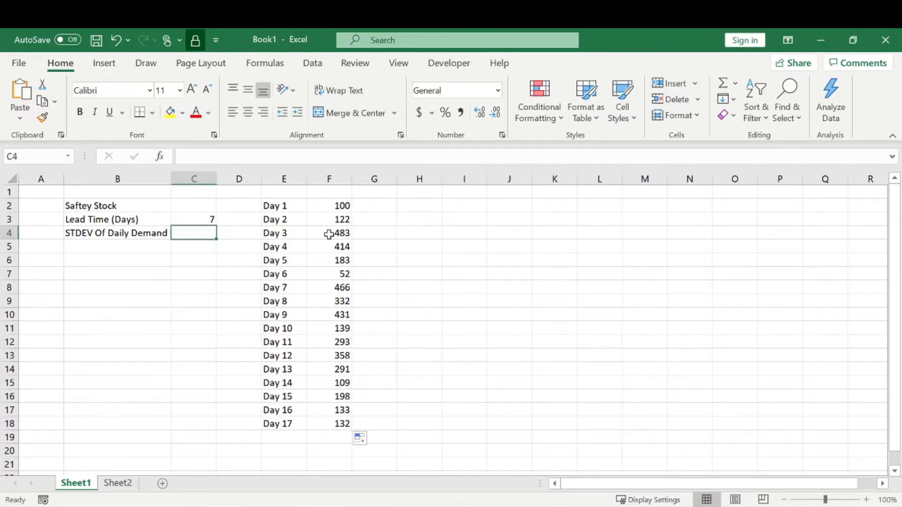
pyautogui.moveTo(394, 300)
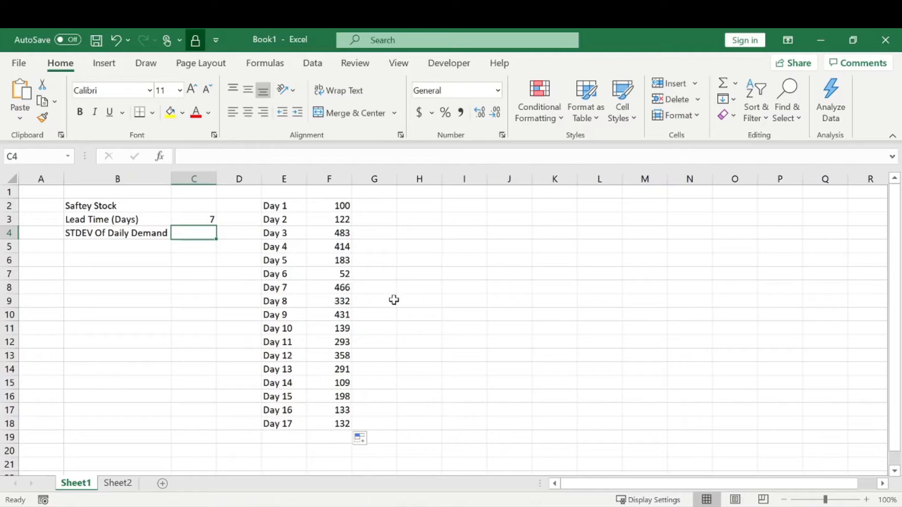
pyautogui.moveTo(357, 173)
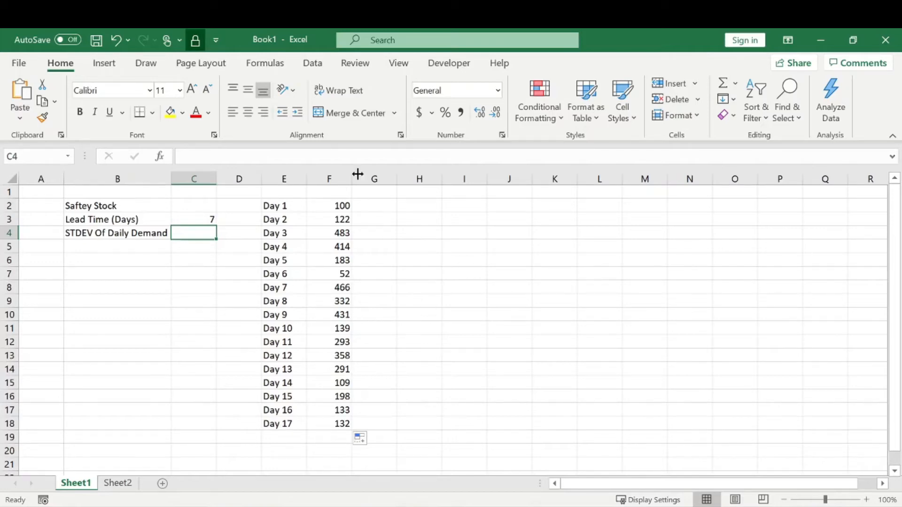
pyautogui.moveTo(329, 373)
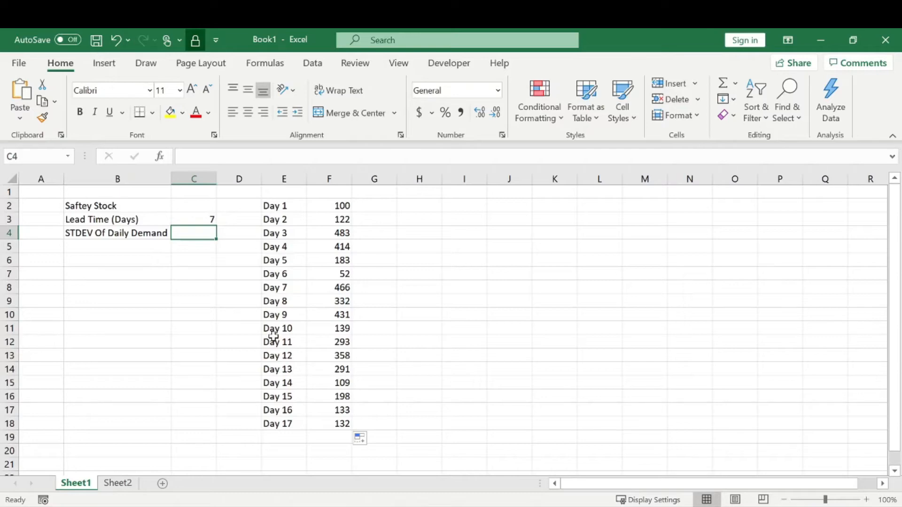
pyautogui.write('=st')
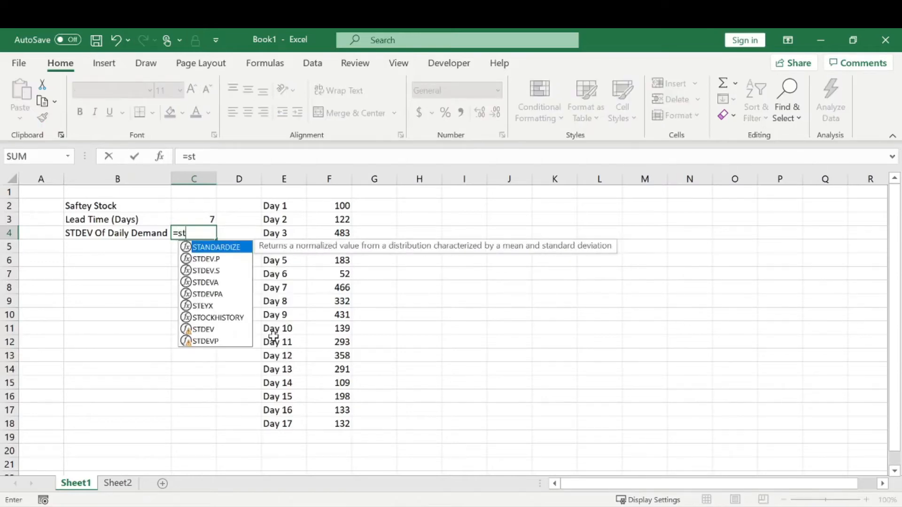
pyautogui.write('e')
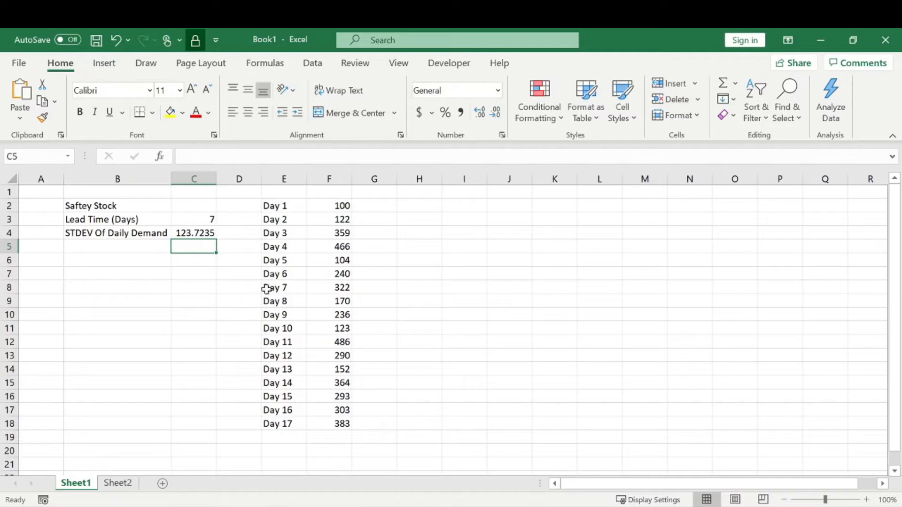
pyautogui.moveTo(157, 244)
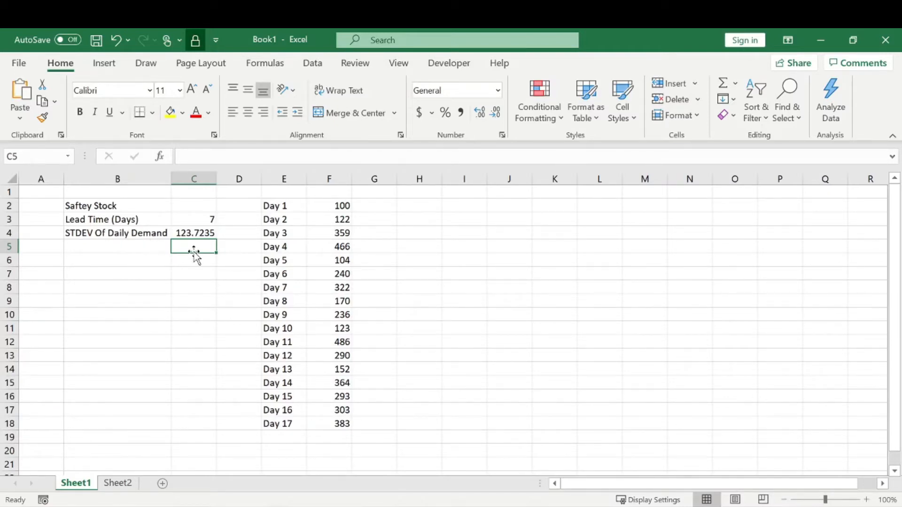
pyautogui.moveTo(193, 233)
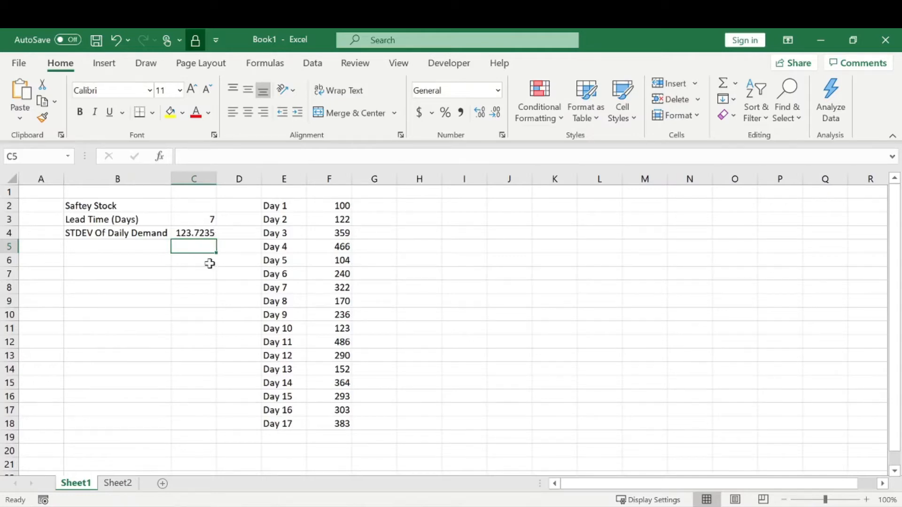
pyautogui.moveTo(388, 238)
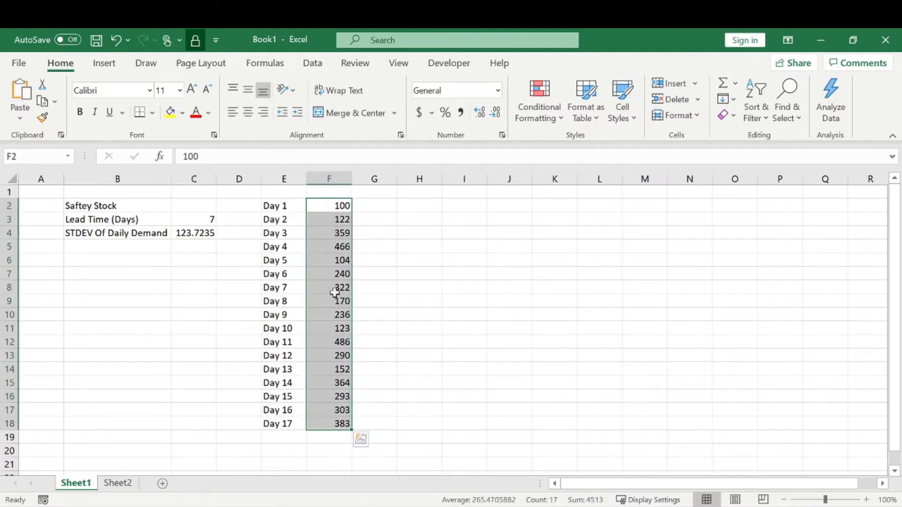
pyautogui.rightClick(329, 287)
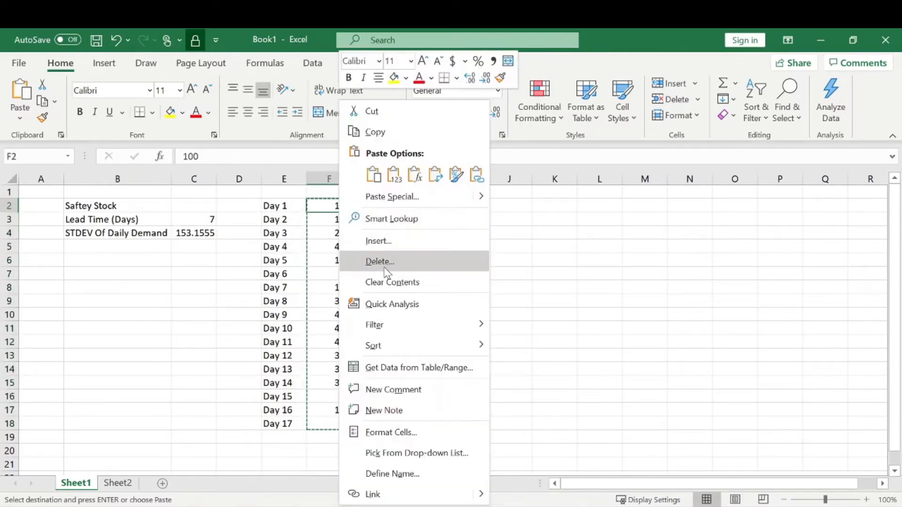
pyautogui.click(378, 240)
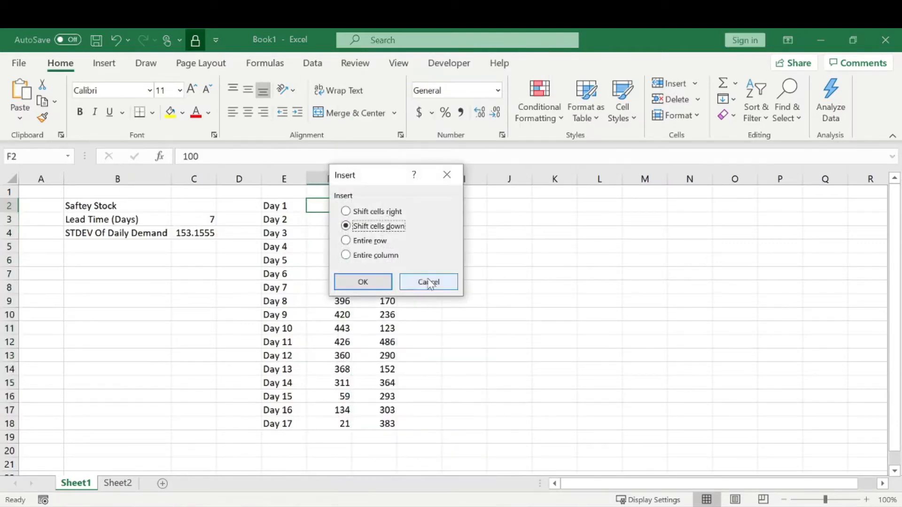
pyautogui.click(429, 281)
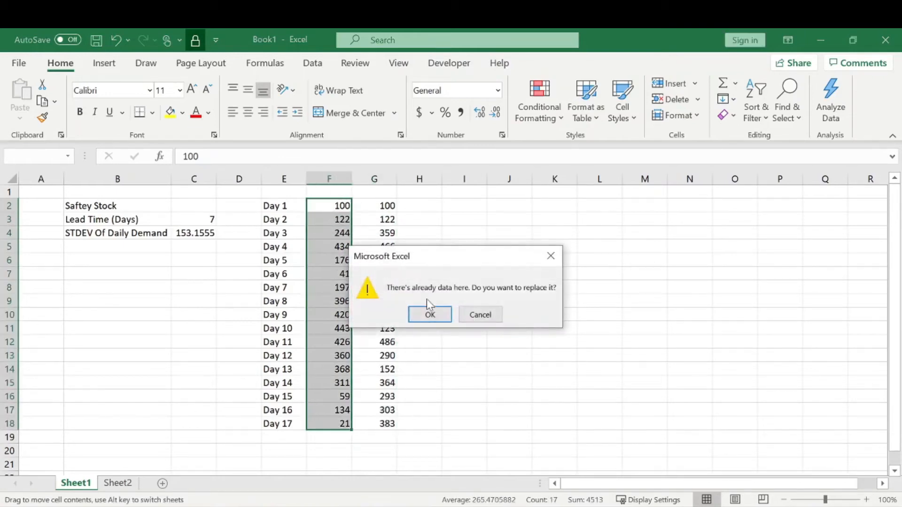
pyautogui.click(430, 314)
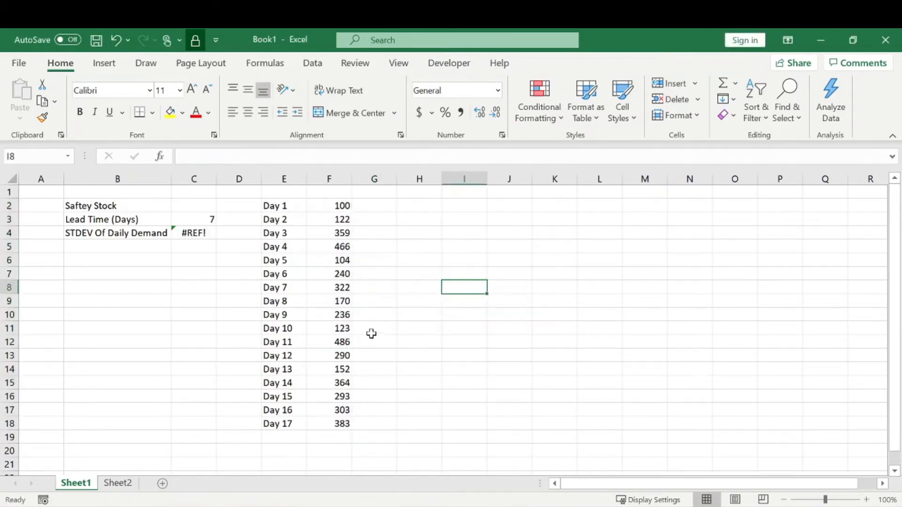
pyautogui.doubleClick(194, 233)
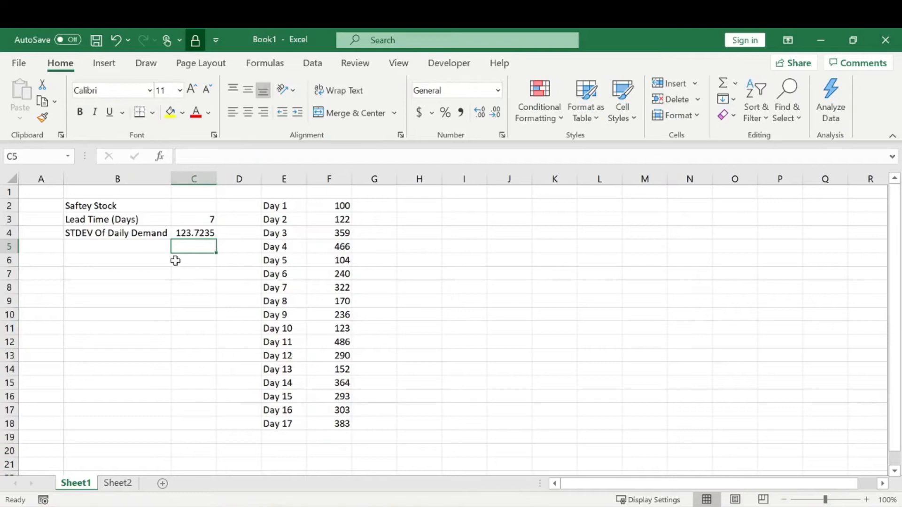
# Label B5 'Service Level' and enter 95% in C5
pyautogui.click(116, 246)
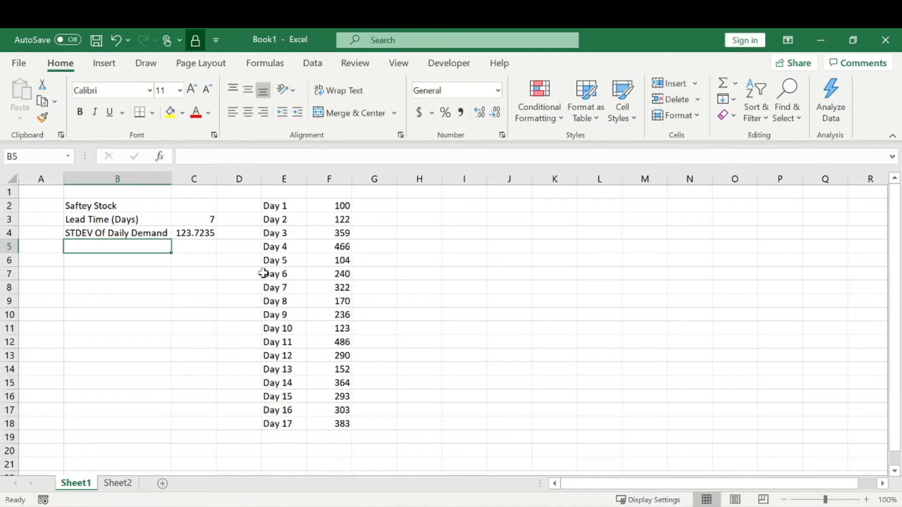
pyautogui.write('Serv')
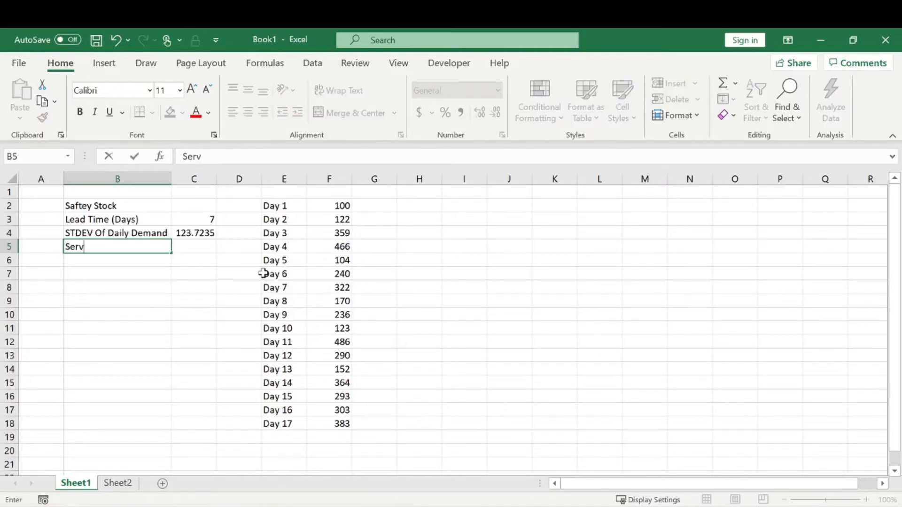
pyautogui.write('ice Level')
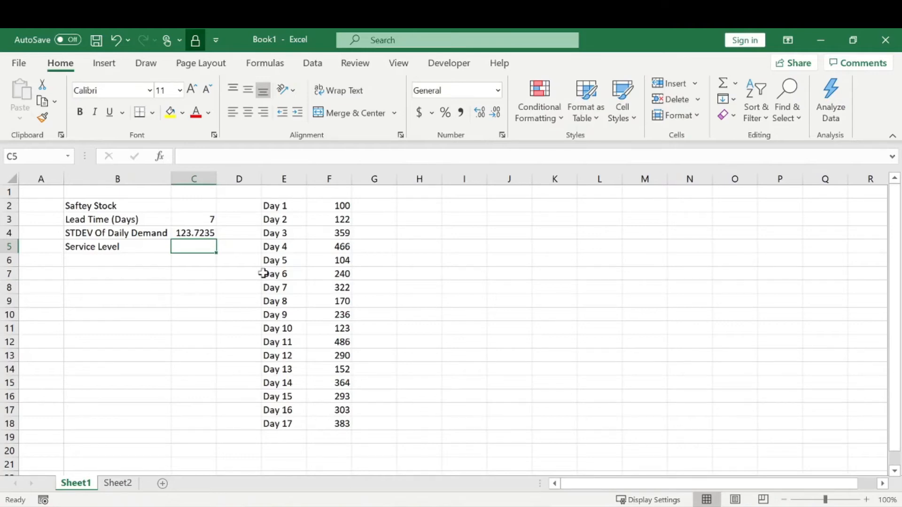
pyautogui.write('95')
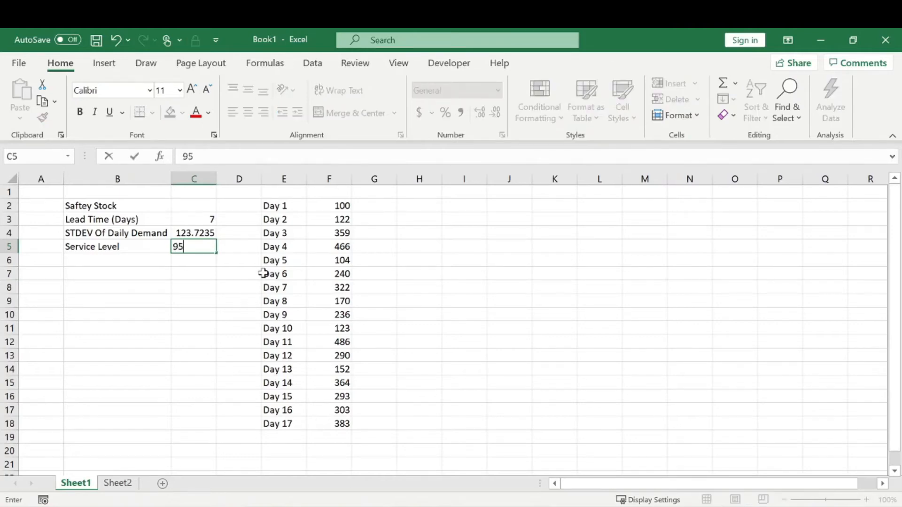
pyautogui.press('Enter')
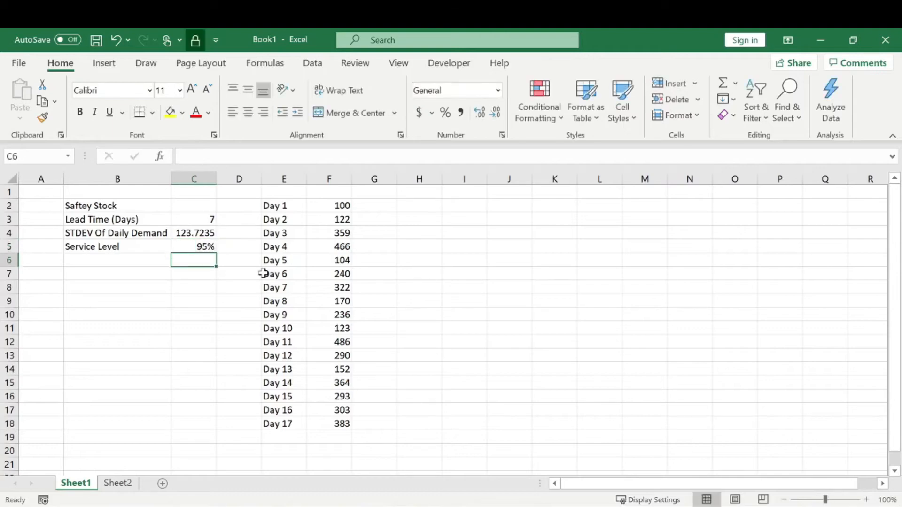
pyautogui.moveTo(185, 259)
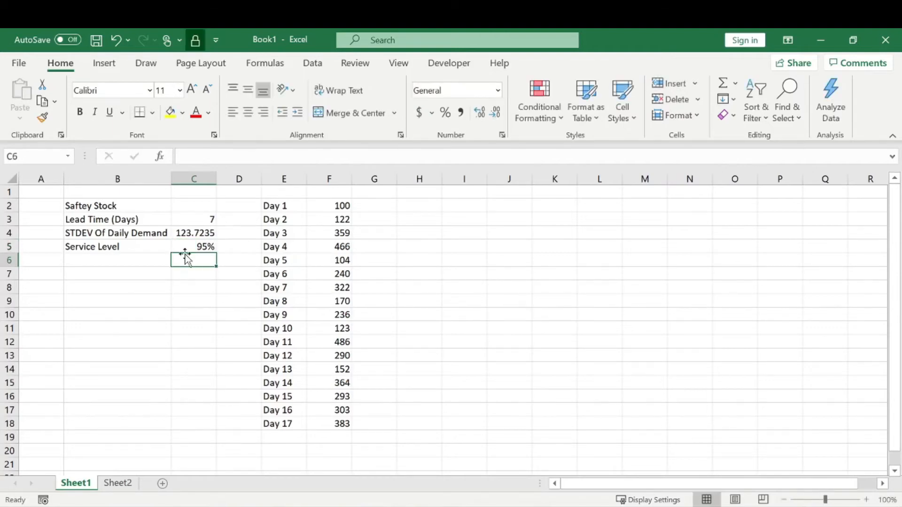
pyautogui.moveTo(214, 242)
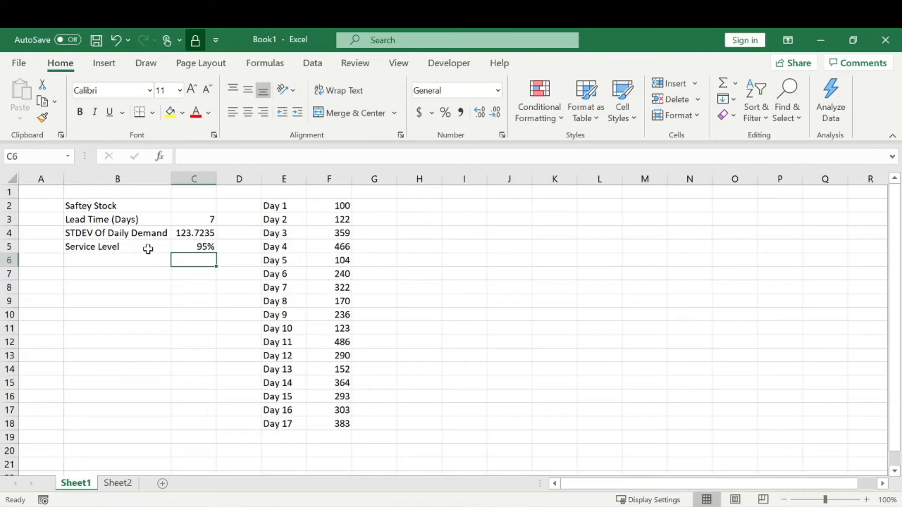
pyautogui.moveTo(150, 261)
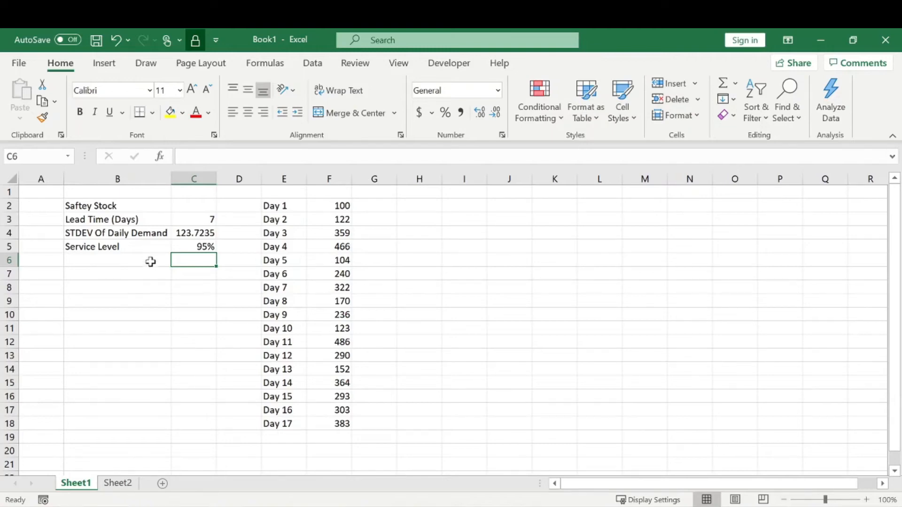
# Label B6 'Z-score' and select C6 for its value
pyautogui.click(118, 260)
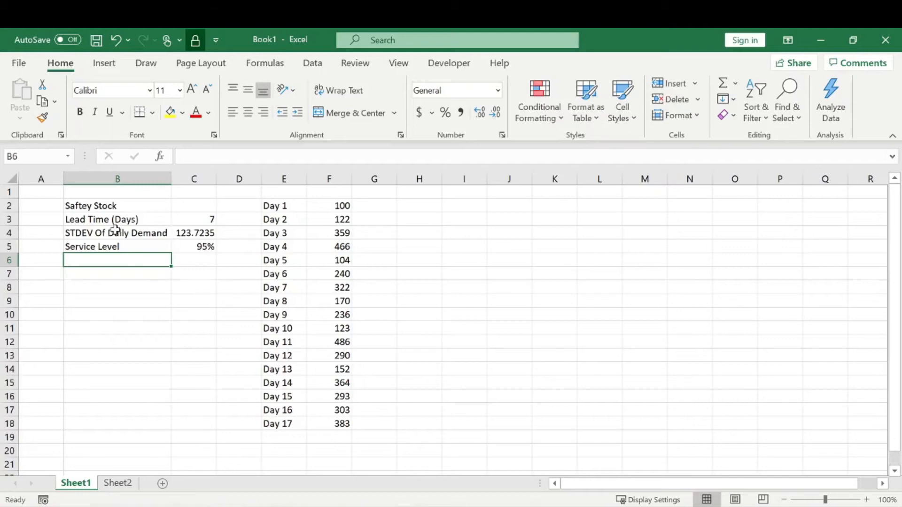
pyautogui.moveTo(168, 270)
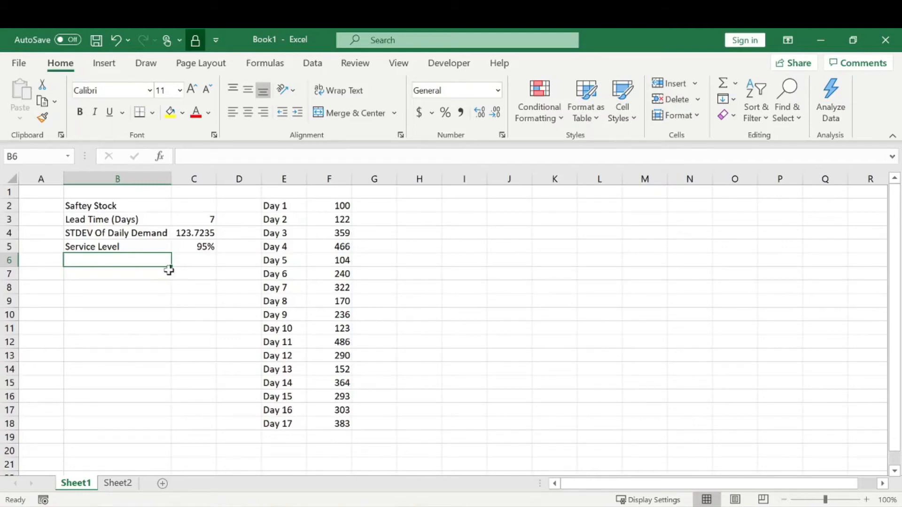
pyautogui.moveTo(141, 247)
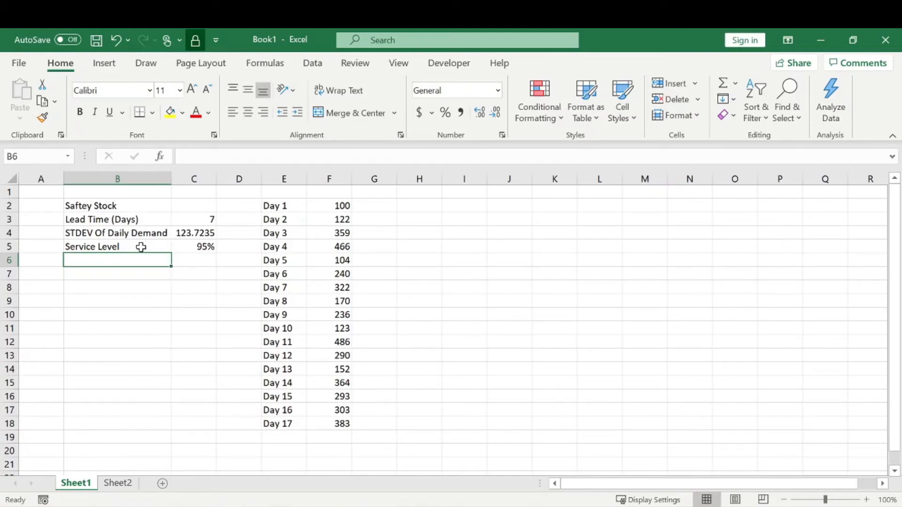
pyautogui.write('Z')
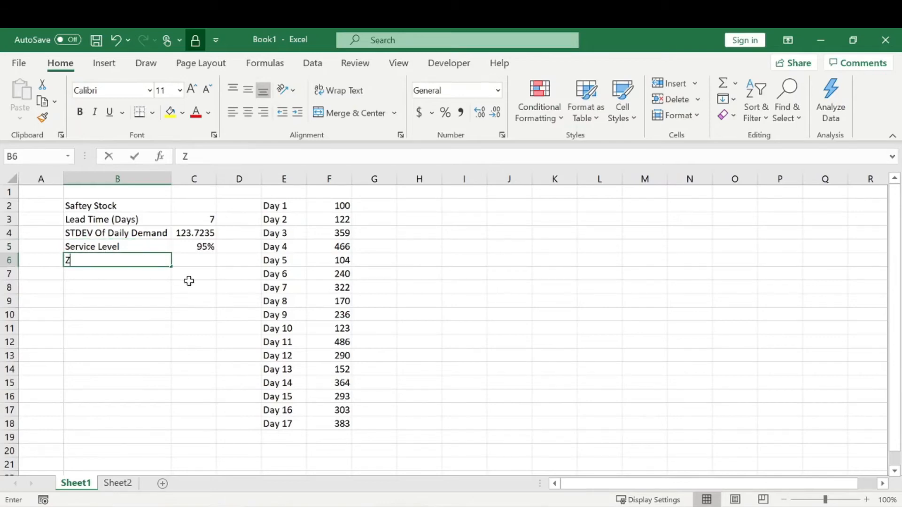
pyautogui.write('-score')
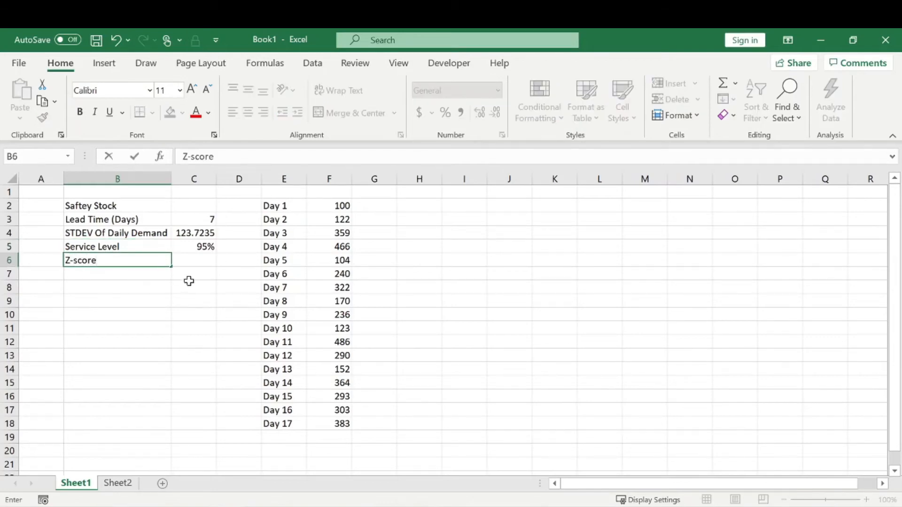
pyautogui.click(194, 260)
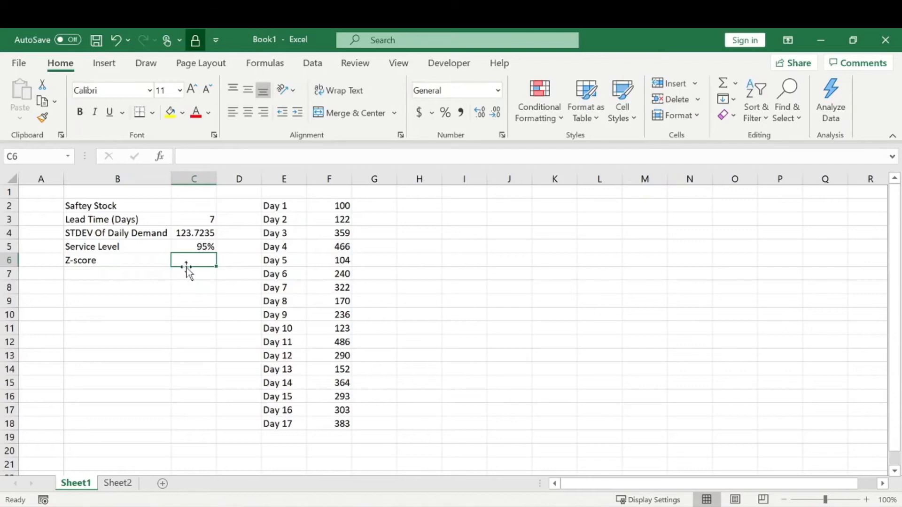
pyautogui.moveTo(209, 246)
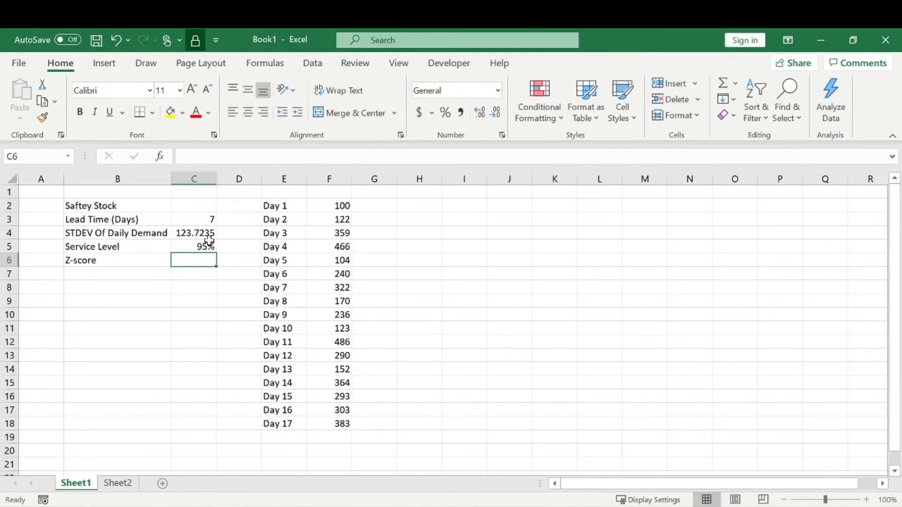
pyautogui.moveTo(144, 252)
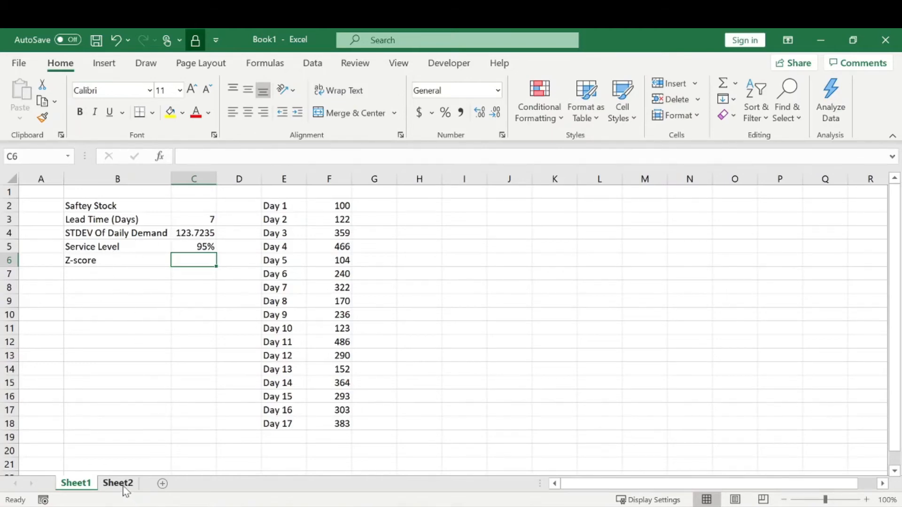
# Browse the z-table on Sheet2, then return to the safety stock inputs on Sheet1
pyautogui.click(119, 483)
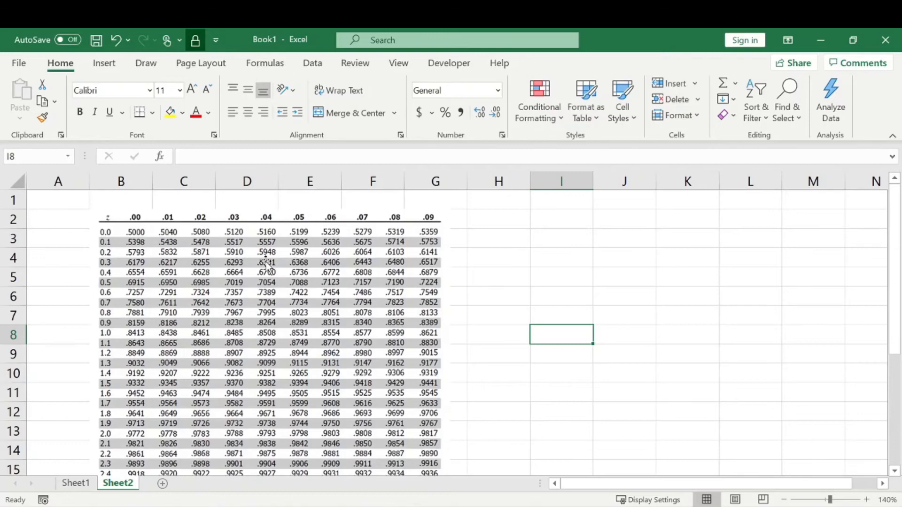
pyautogui.scroll(-3)
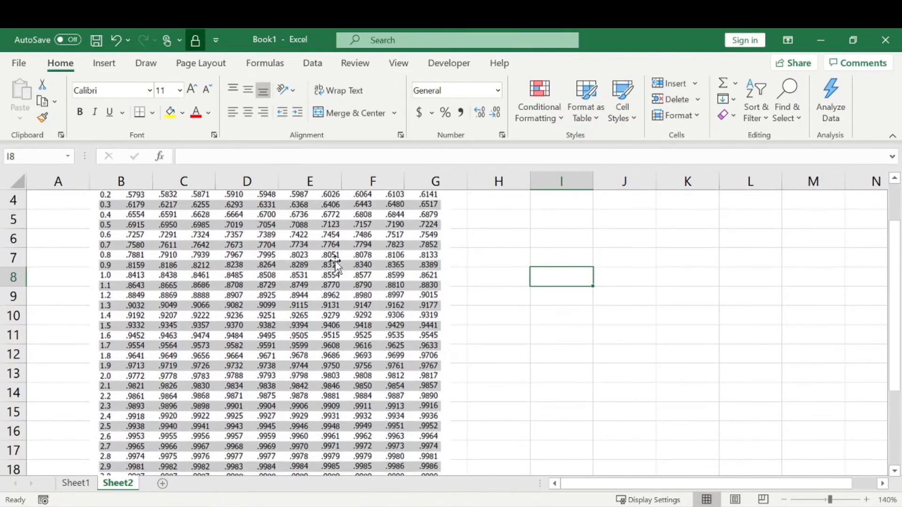
pyautogui.moveTo(368, 296)
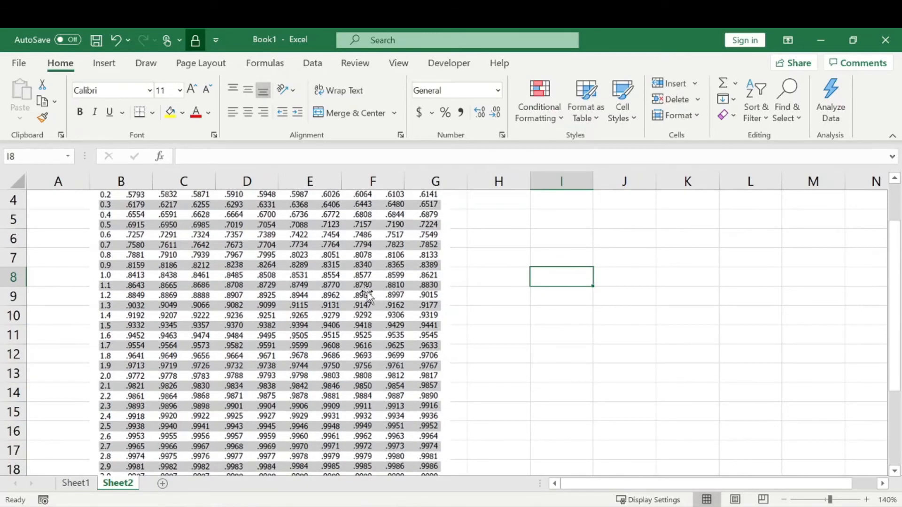
pyautogui.moveTo(213, 276)
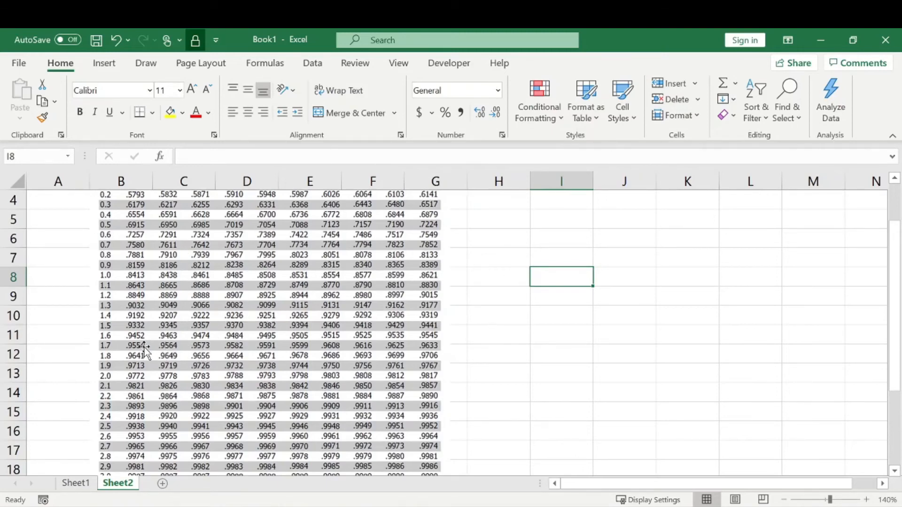
pyautogui.moveTo(339, 339)
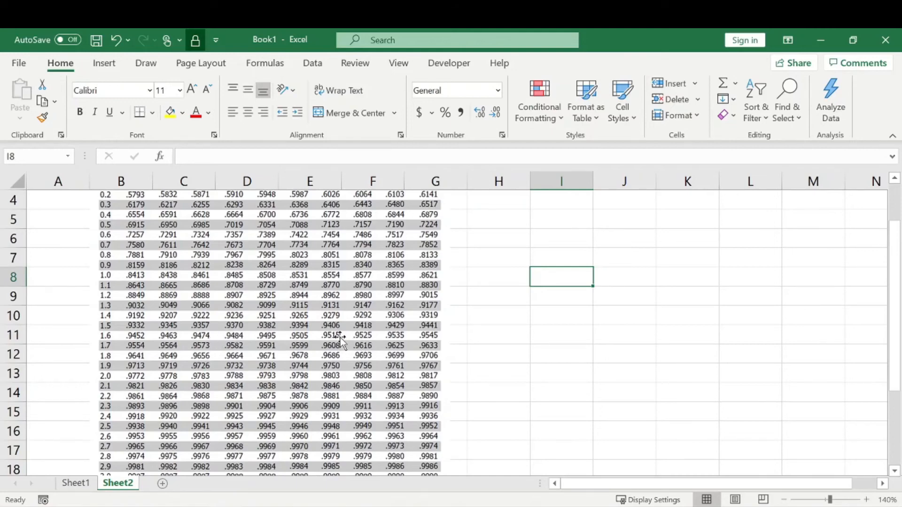
pyautogui.moveTo(316, 339)
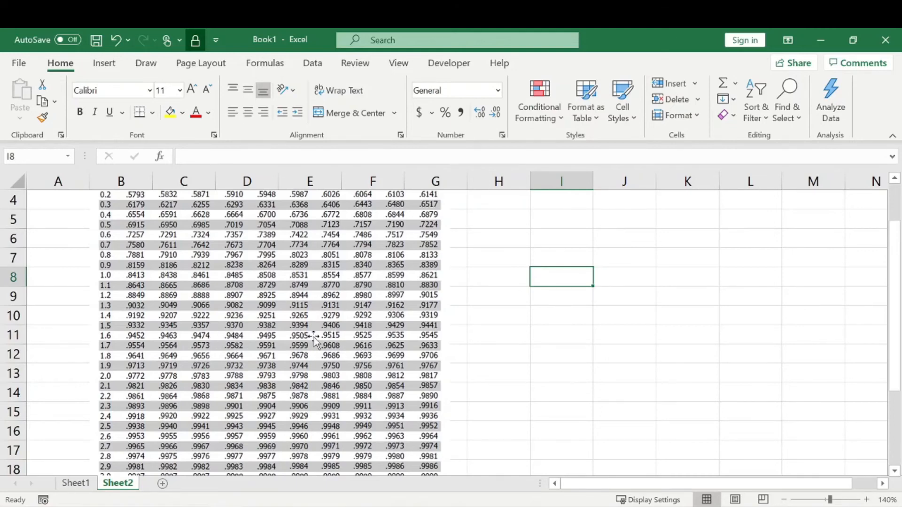
pyautogui.moveTo(305, 342)
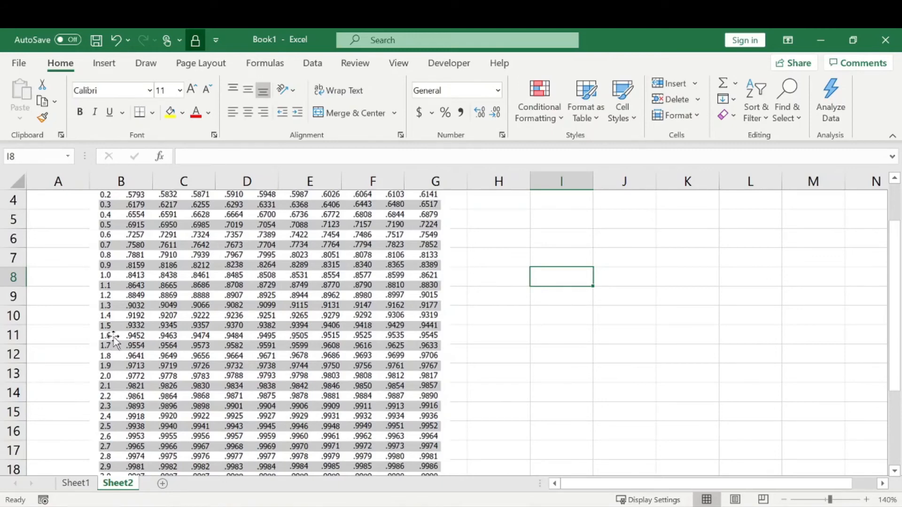
pyautogui.moveTo(303, 328)
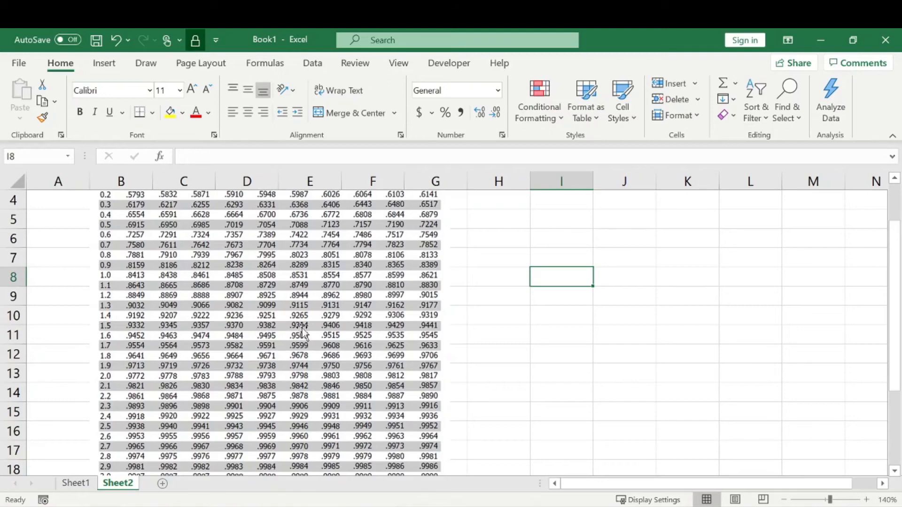
pyautogui.scroll(3)
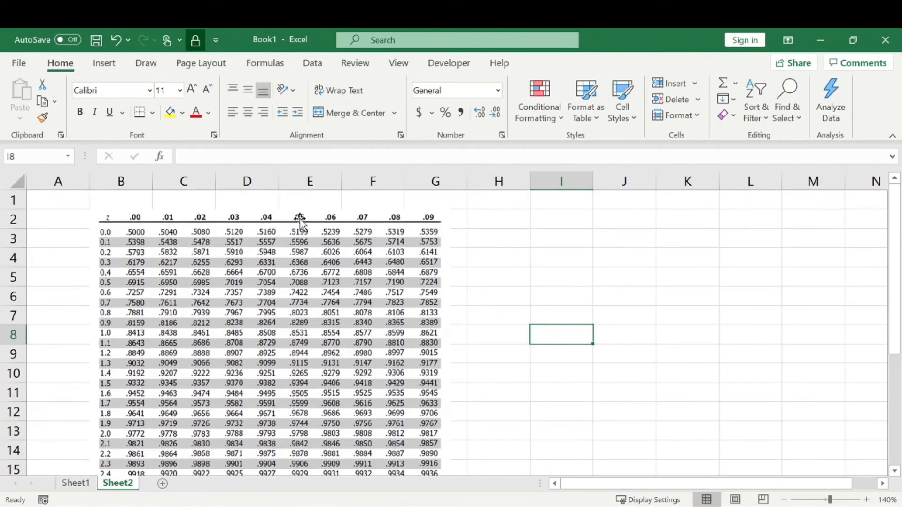
pyautogui.scroll(-3)
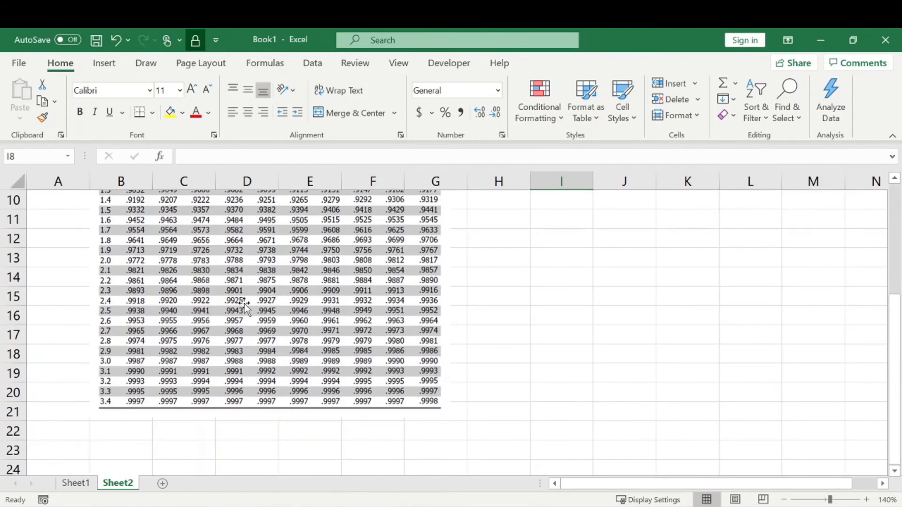
pyautogui.scroll(3)
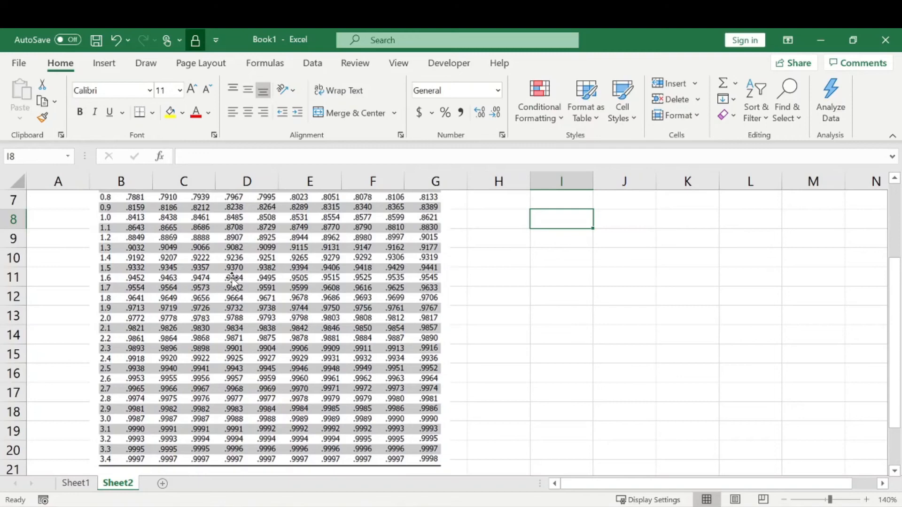
pyautogui.scroll(3)
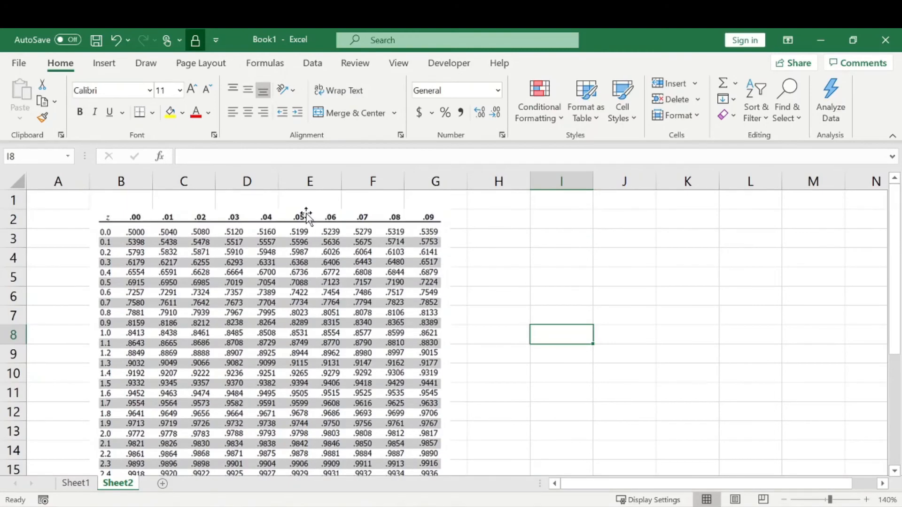
pyautogui.click(75, 482)
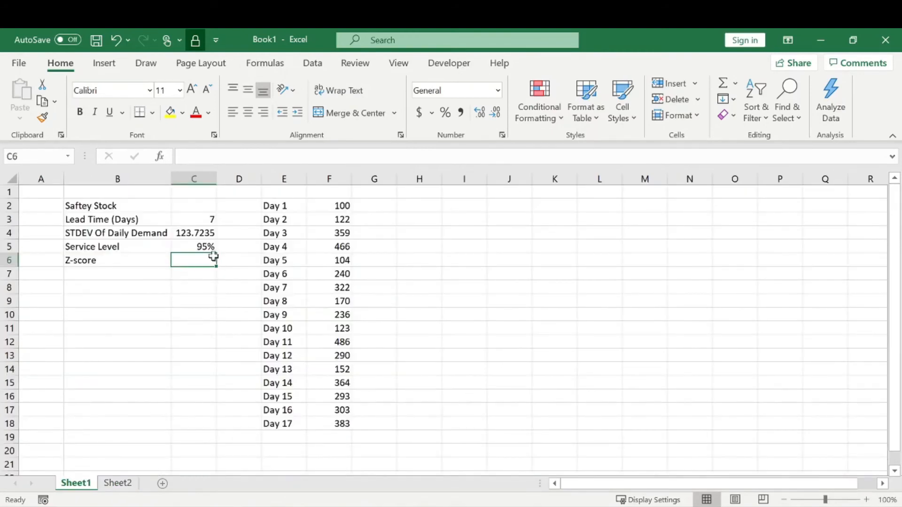
# Compute =NORMSINV(C5) in C6 and format it to two decimals, showing 1.64
pyautogui.write('=')
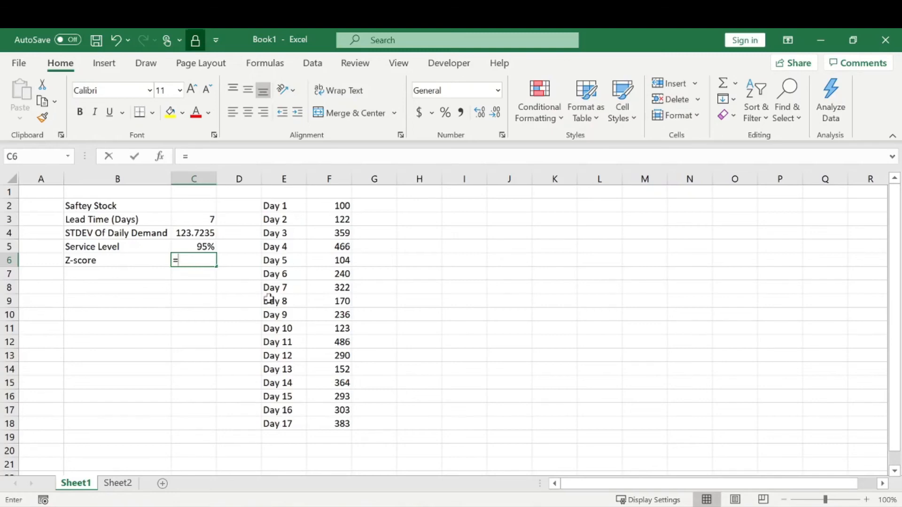
pyautogui.write('n')
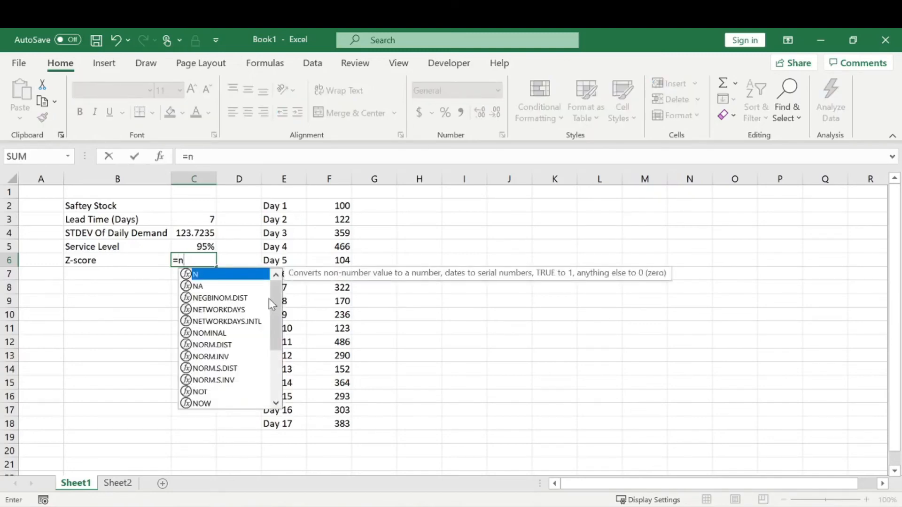
pyautogui.write('ormsin')
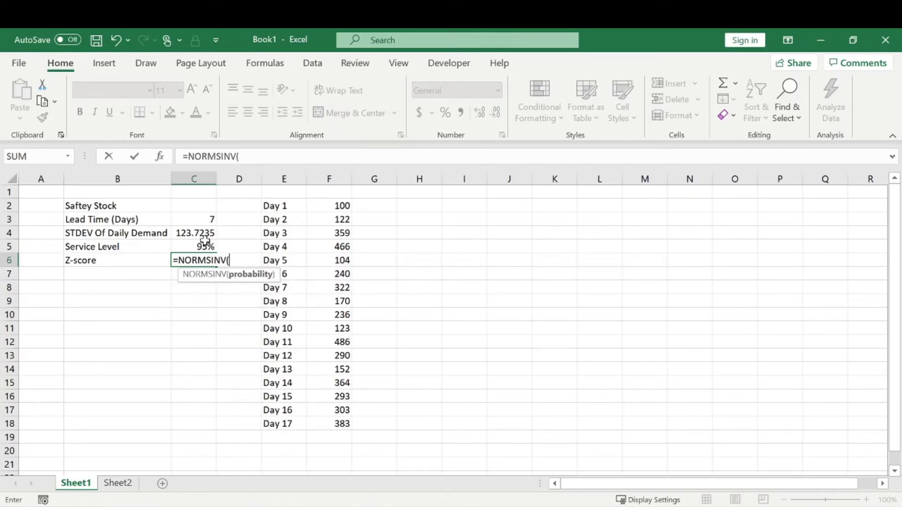
pyautogui.click(193, 246)
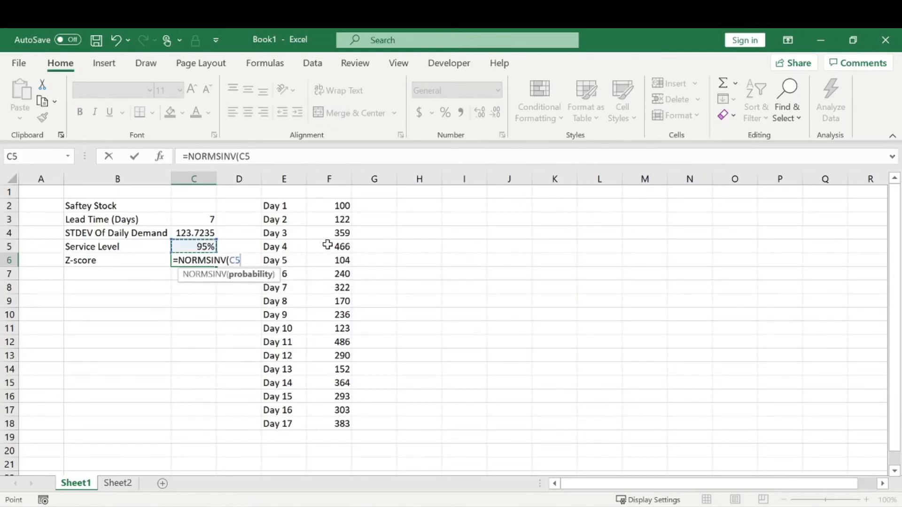
pyautogui.press('Return')
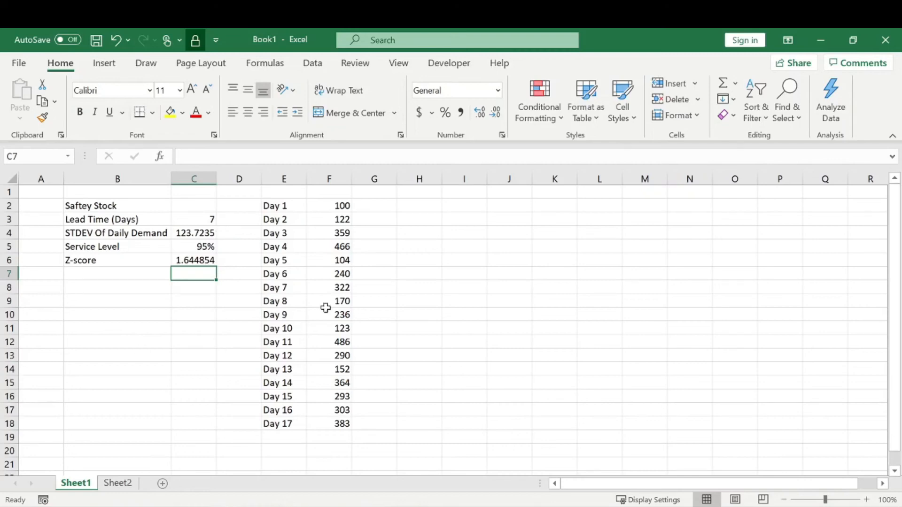
pyautogui.click(194, 260)
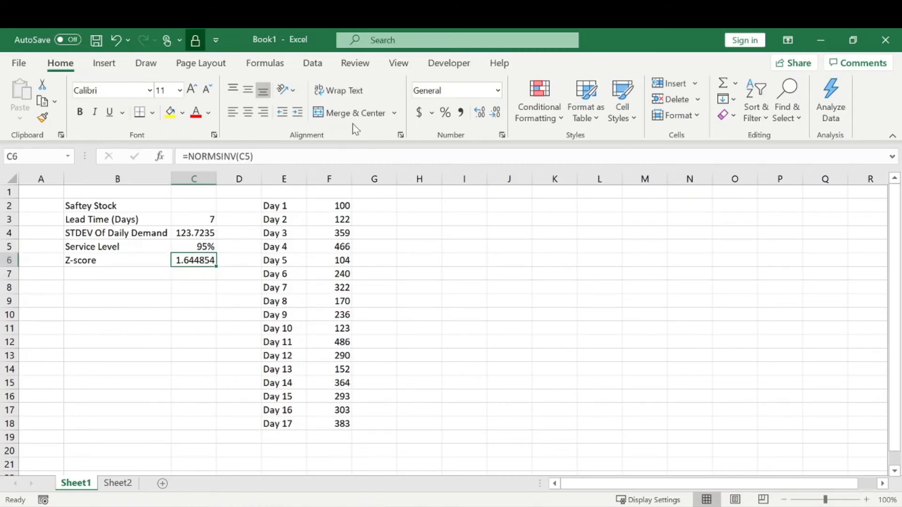
pyautogui.click(496, 112)
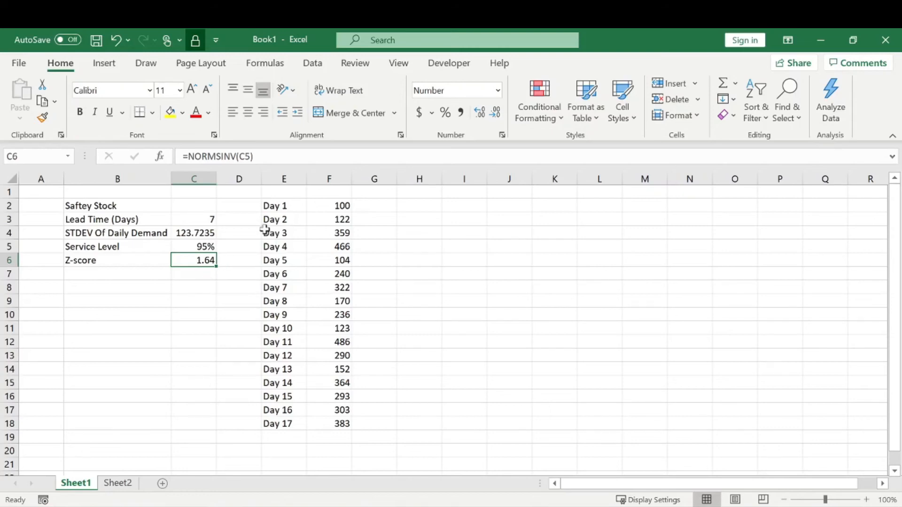
pyautogui.click(117, 273)
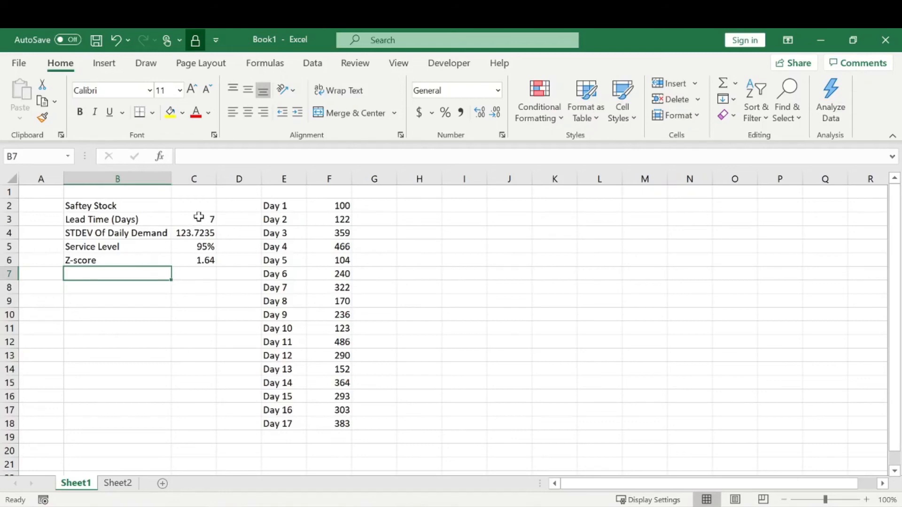
pyautogui.moveTo(188, 288)
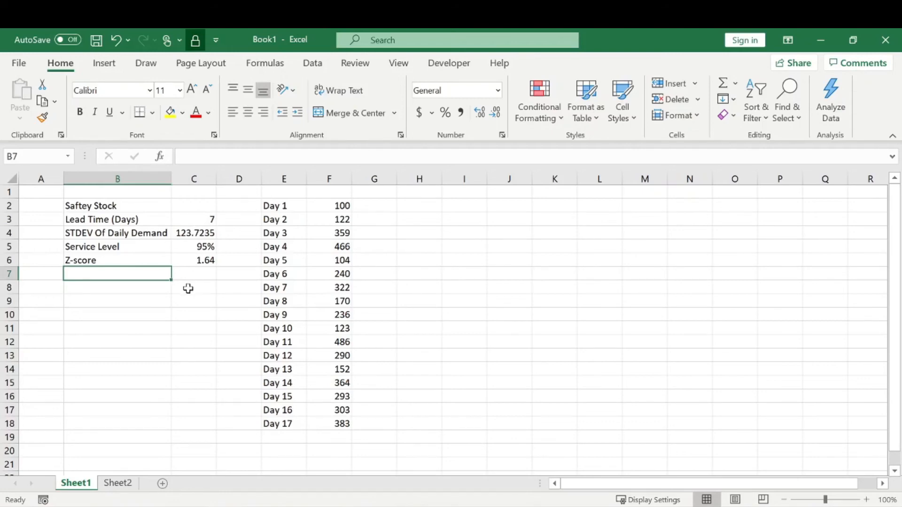
# Label B7 'Saftey Stock' and enter =C6*C4*SQRT(C3) in C7, yielding 538.4292
pyautogui.write('Saftey Stock')
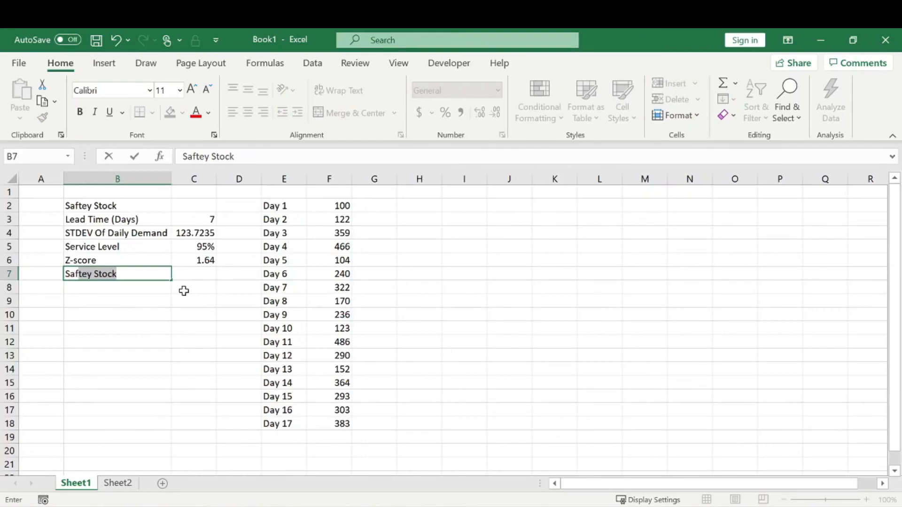
pyautogui.click(193, 273)
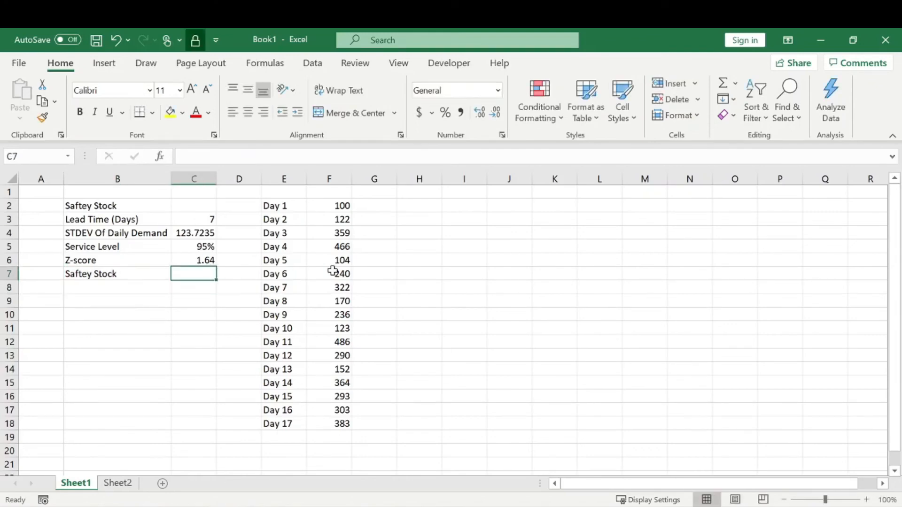
pyautogui.write('=')
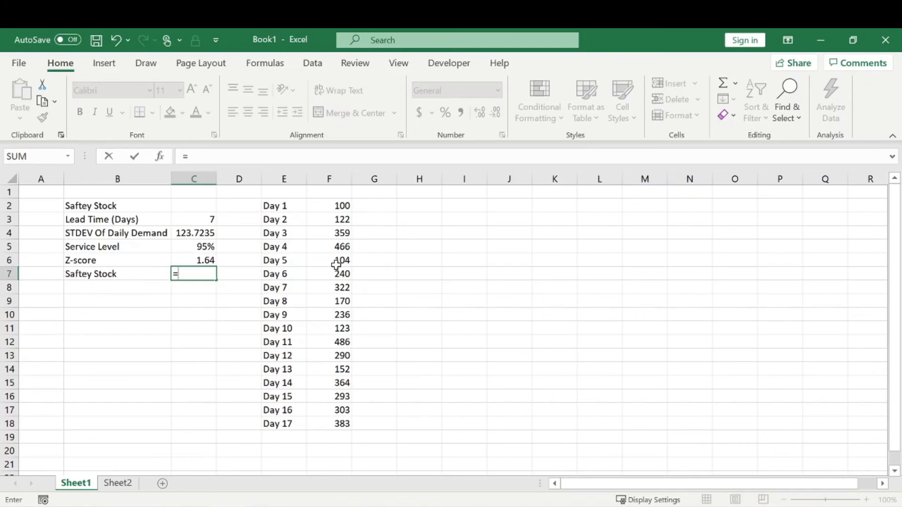
pyautogui.click(194, 260)
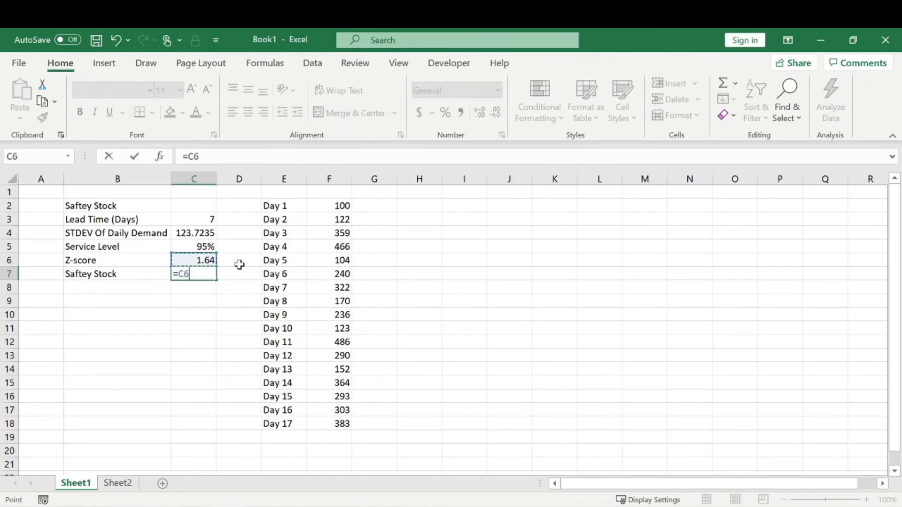
pyautogui.write('*')
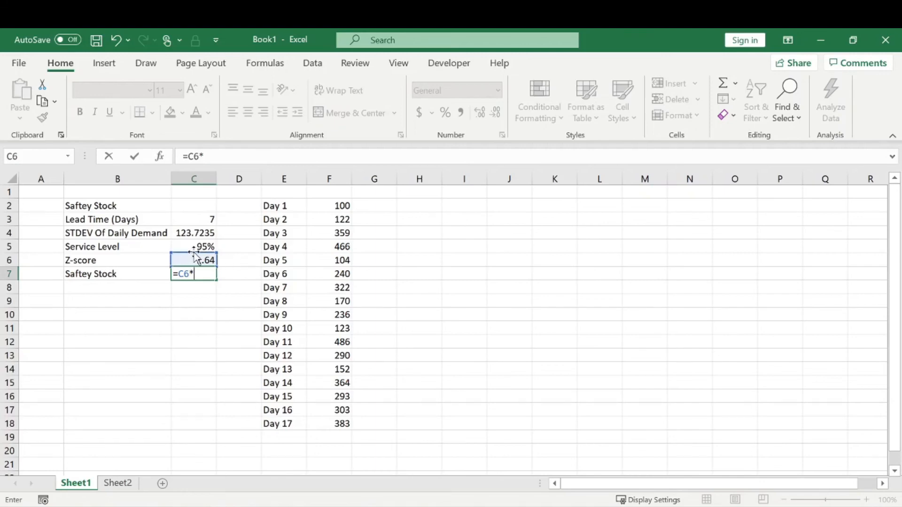
pyautogui.click(193, 233)
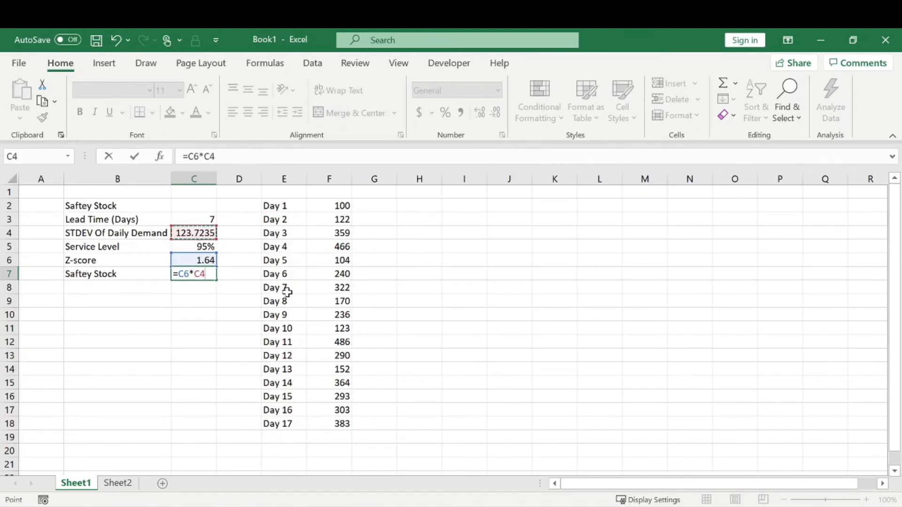
pyautogui.write('*')
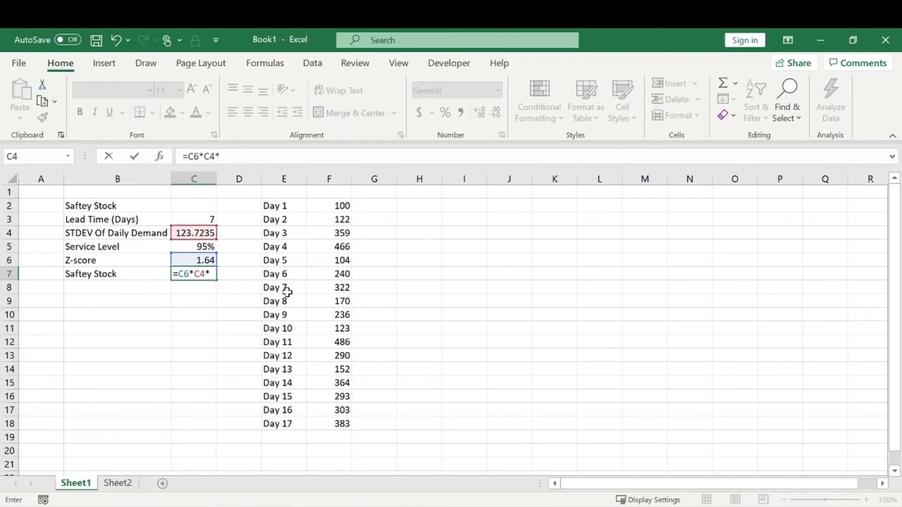
pyautogui.write('SQRT(')
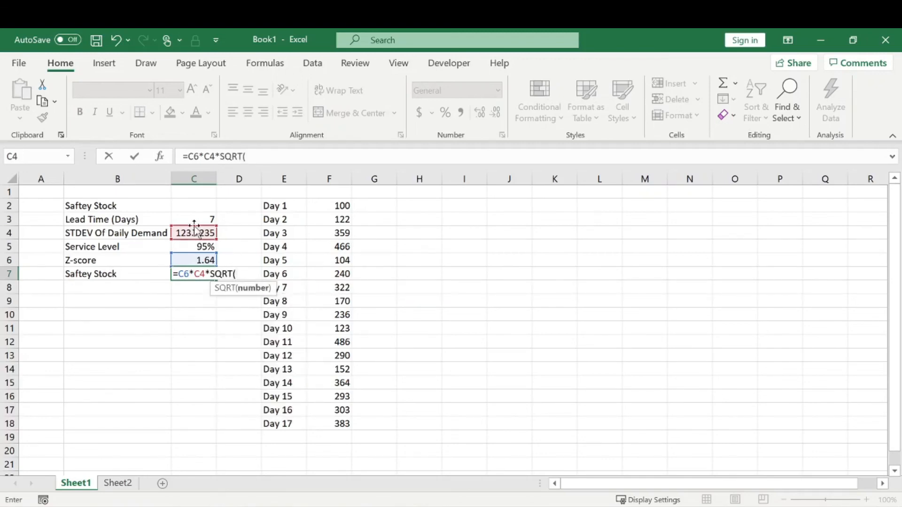
pyautogui.click(194, 219)
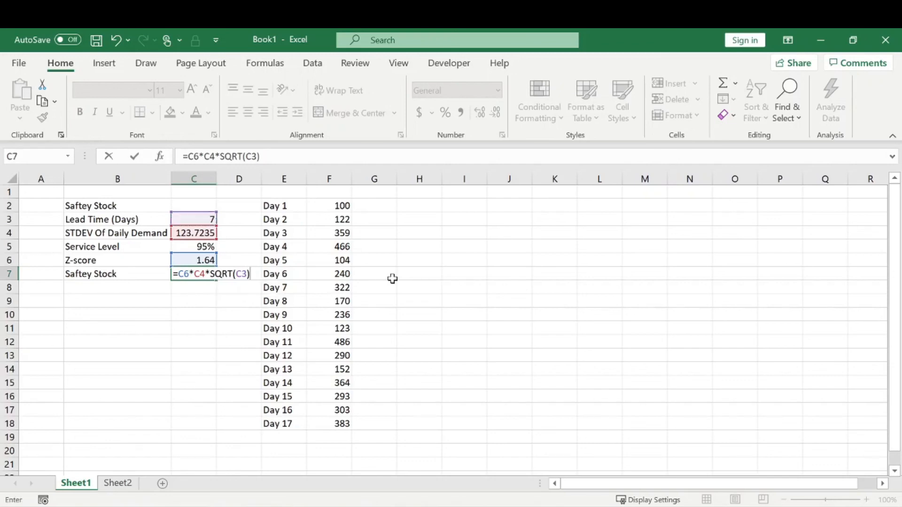
pyautogui.press('Return')
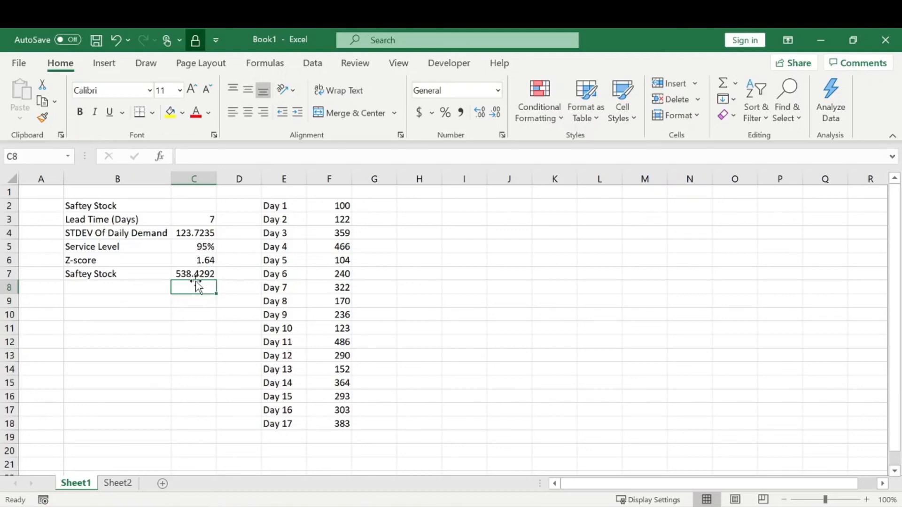
pyautogui.moveTo(198, 275)
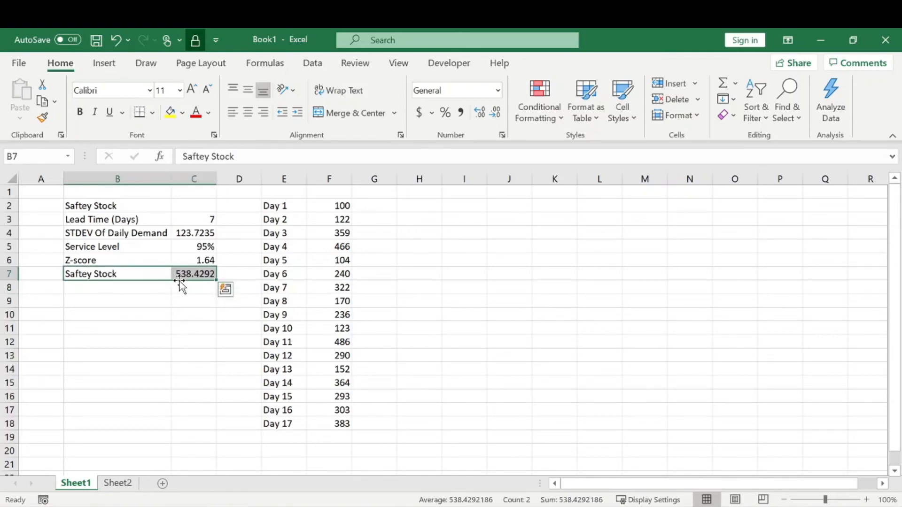
pyautogui.click(193, 274)
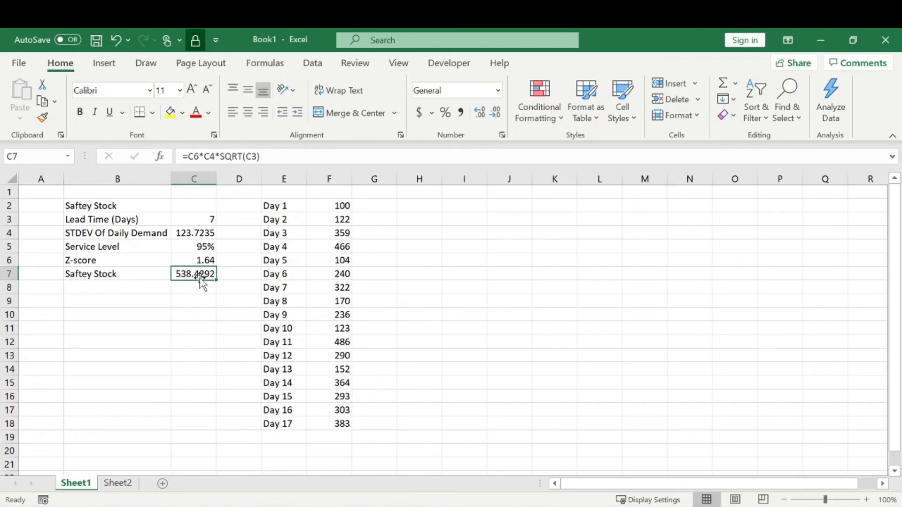
pyautogui.click(193, 288)
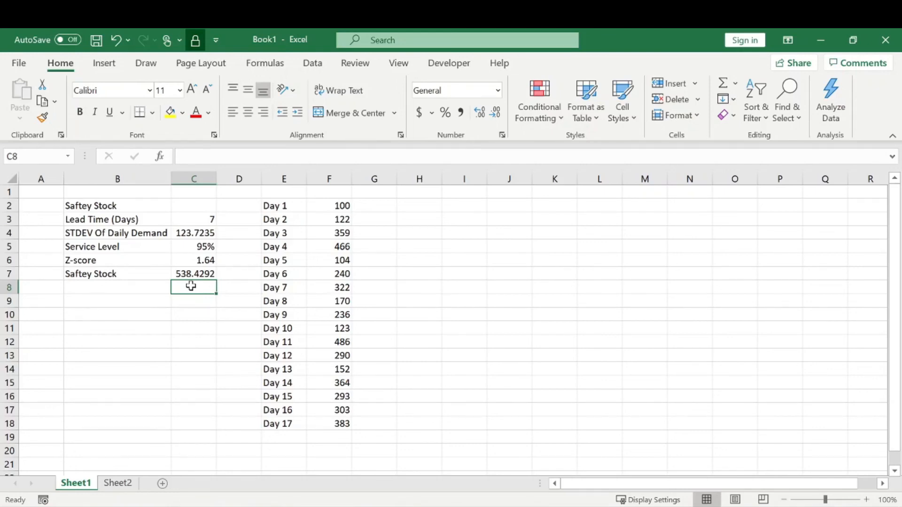
pyautogui.moveTo(263, 273)
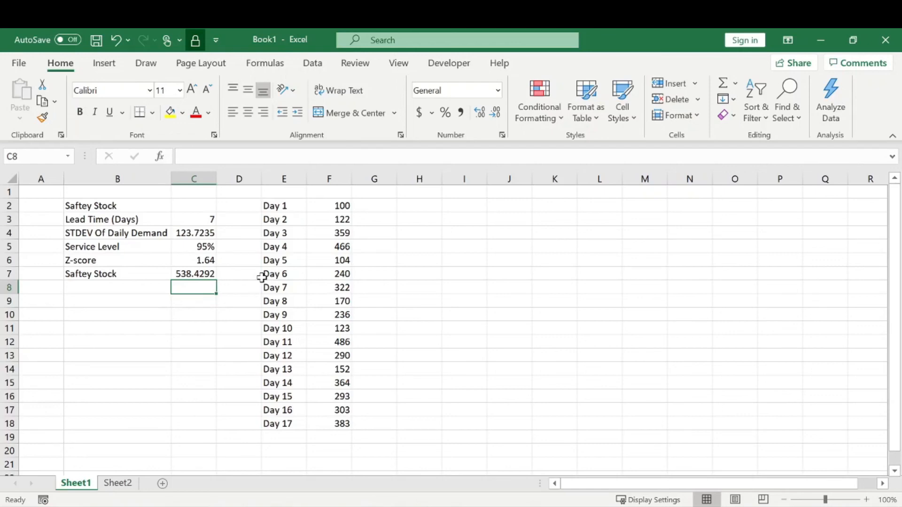